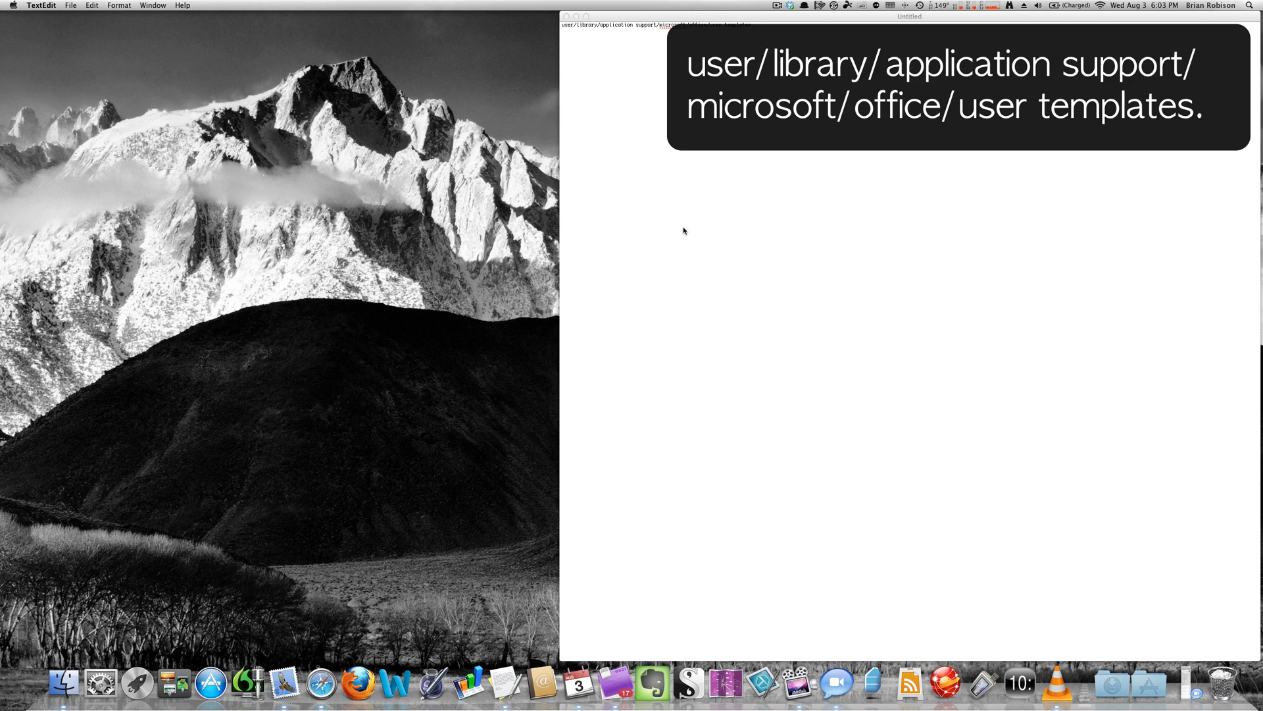
{"action": "mouse_move", "coordinate": [655, 214]}
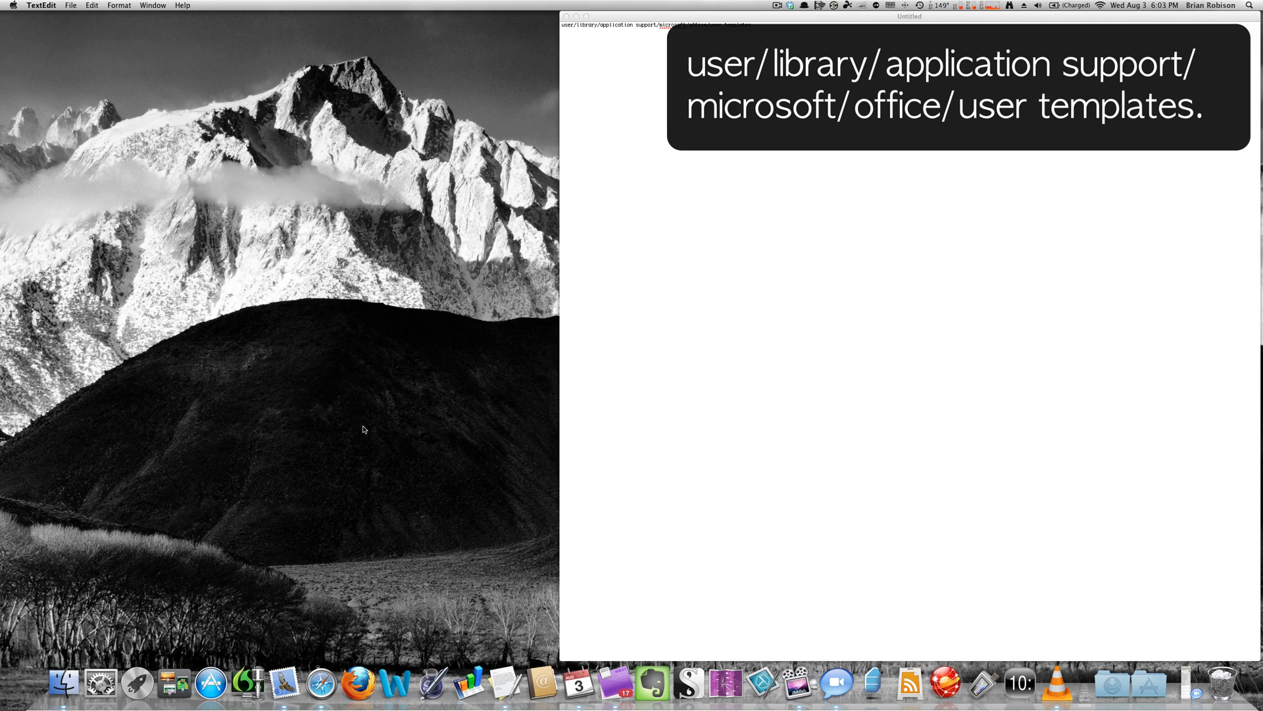
{"action": "mouse_move", "coordinate": [253, 514]}
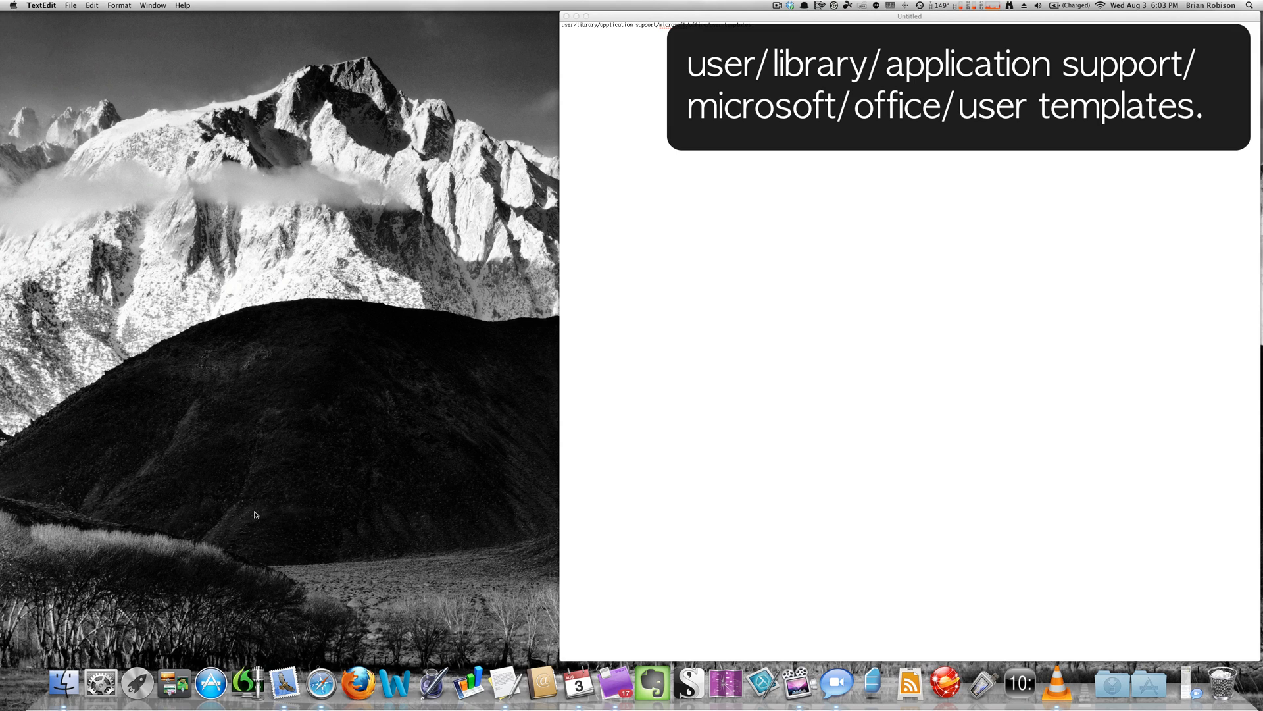
{"action": "mouse_move", "coordinate": [178, 575]}
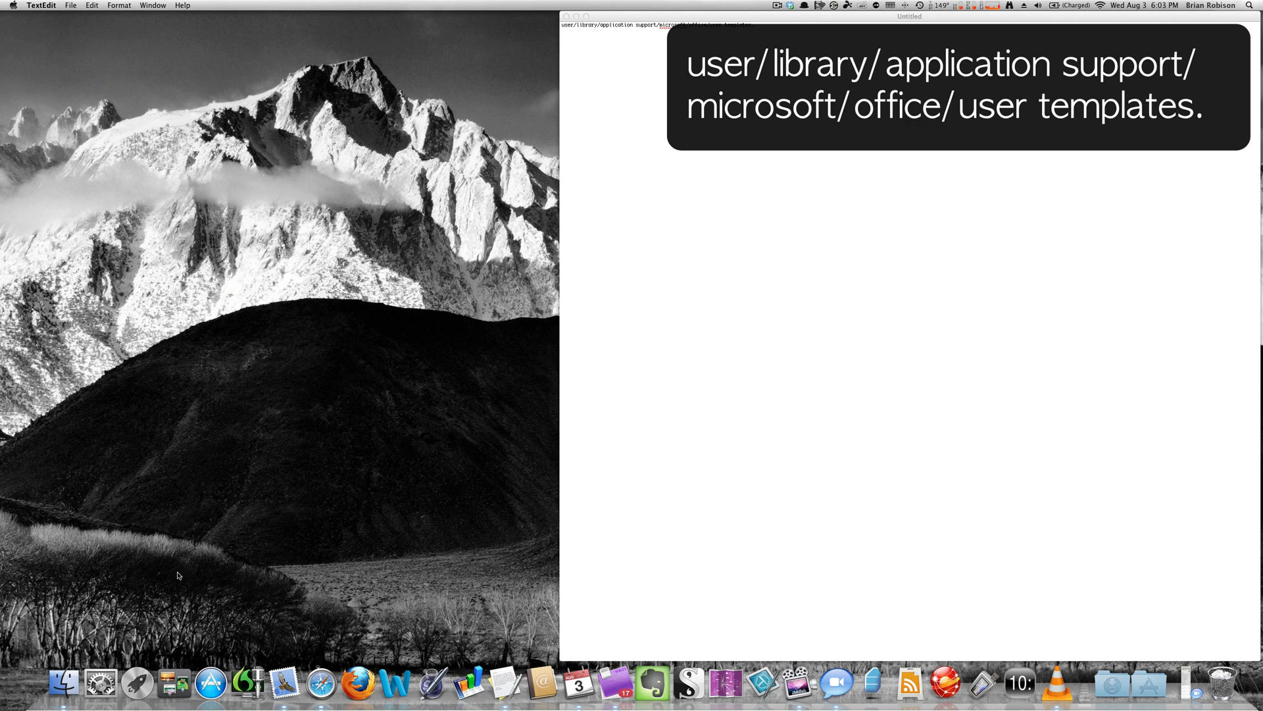
Step: Open a Finder window and reach the hidden user Library folder through the Go menu
{"action": "left_click", "coordinate": [60, 685]}
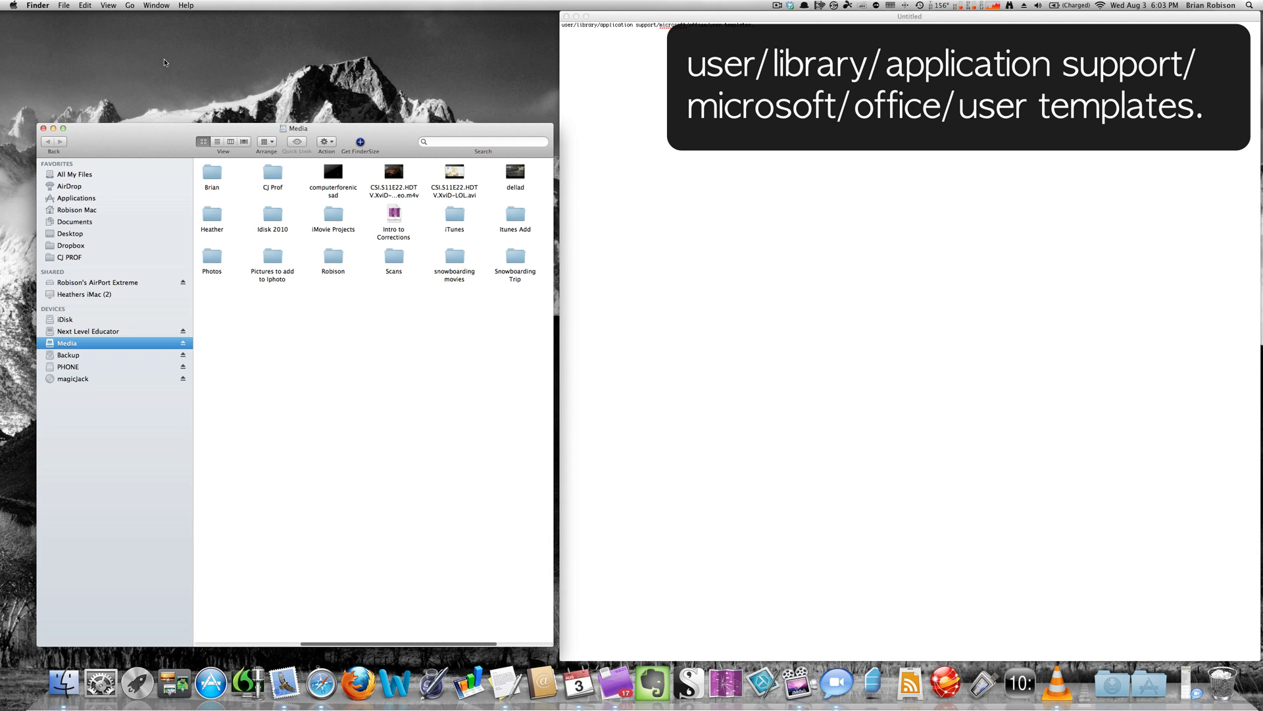
{"action": "left_click", "coordinate": [135, 7]}
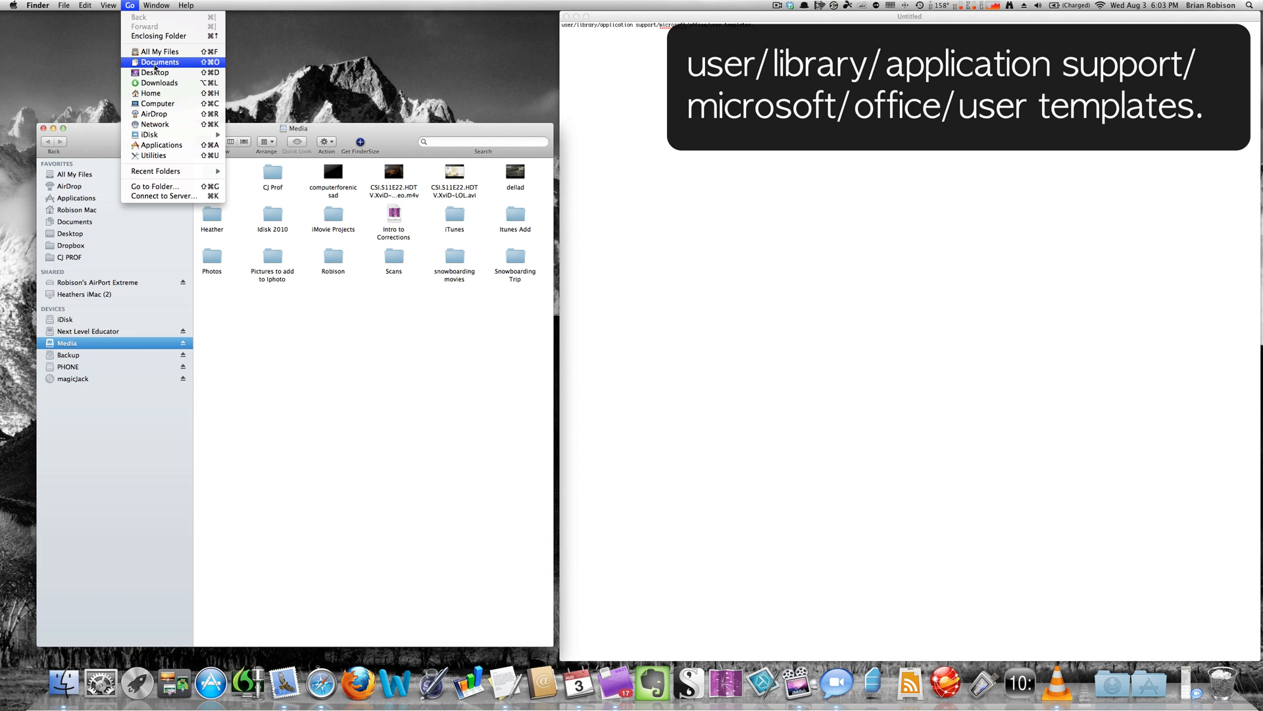
{"action": "mouse_move", "coordinate": [154, 72]}
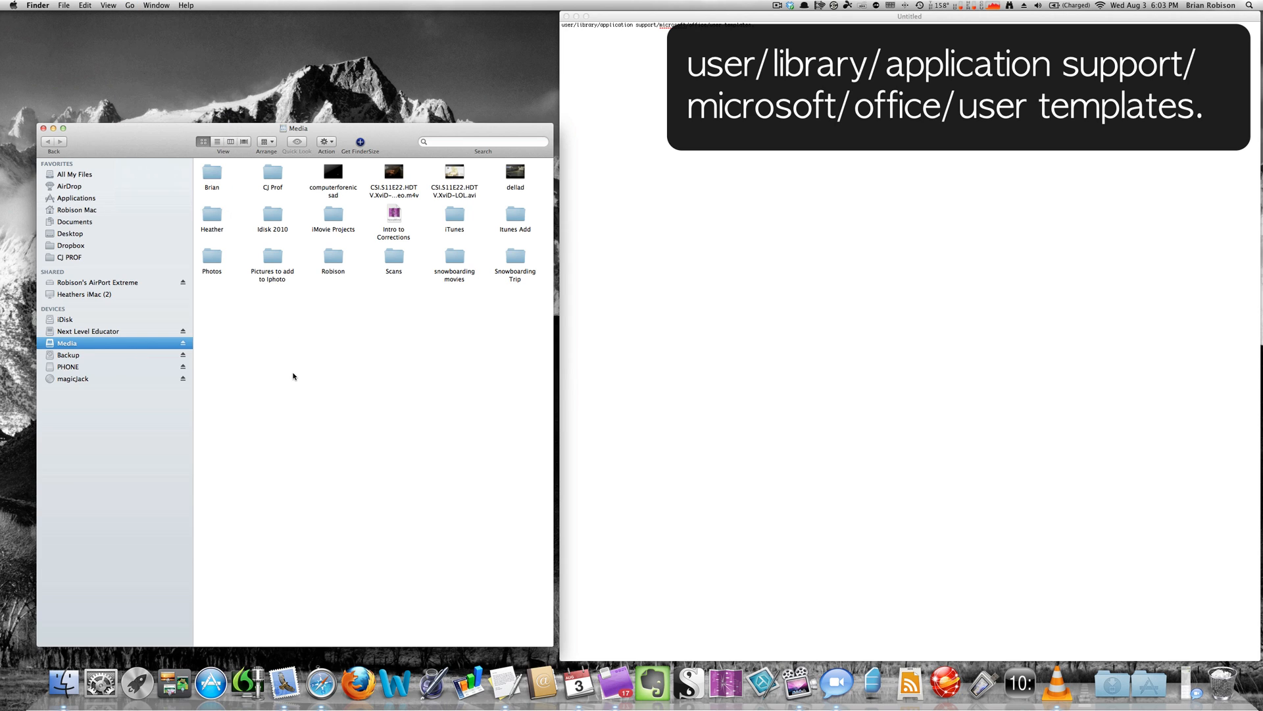
{"action": "mouse_move", "coordinate": [130, 26]}
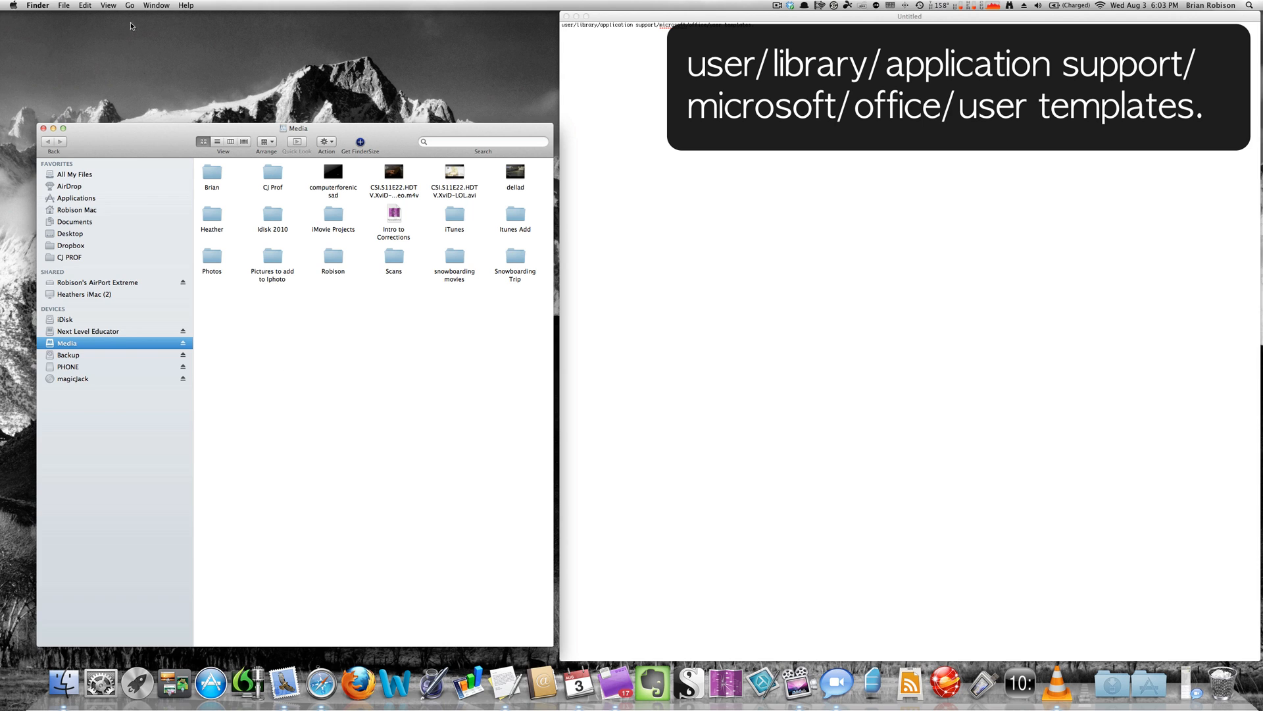
{"action": "left_click", "coordinate": [131, 6]}
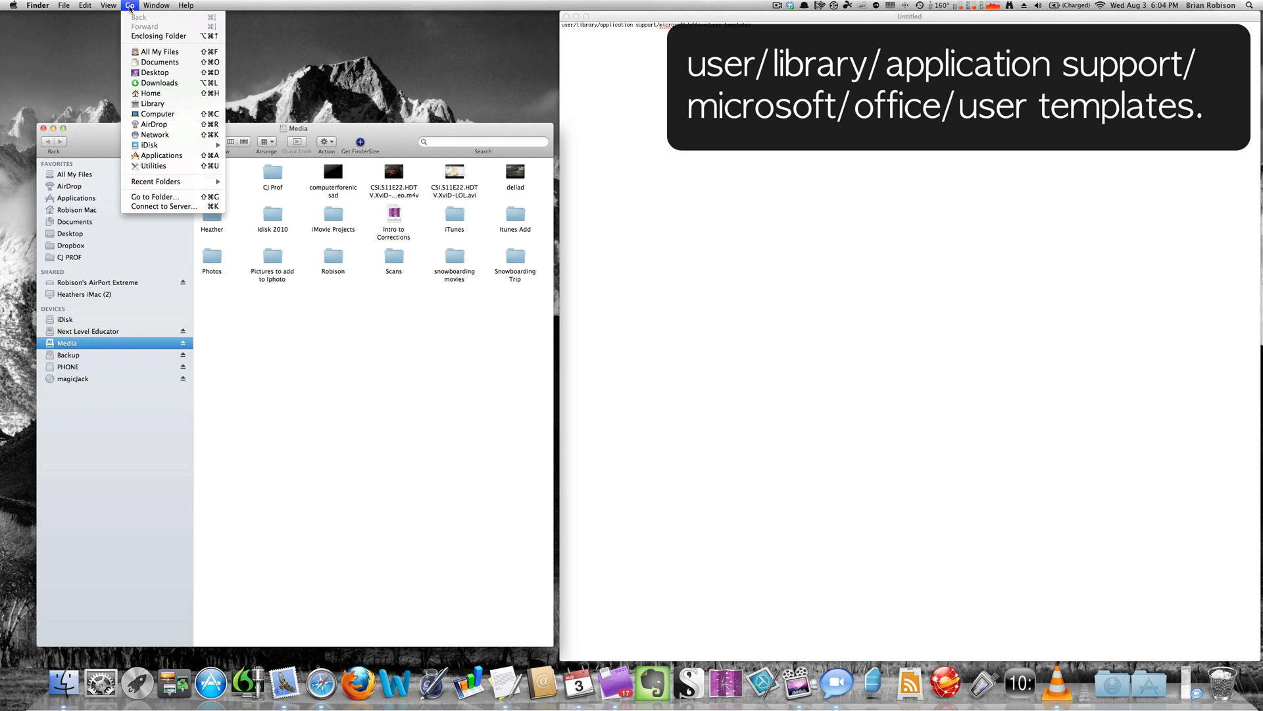
{"action": "mouse_move", "coordinate": [158, 103]}
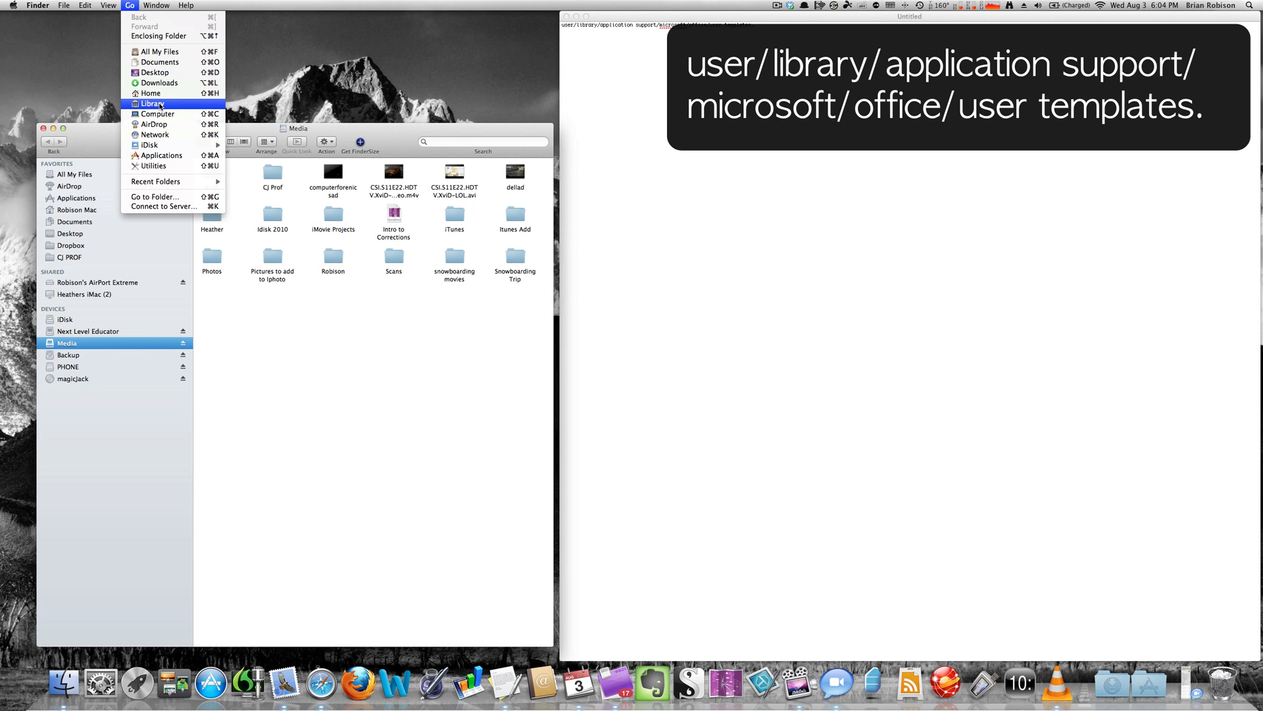
{"action": "left_click", "coordinate": [158, 114]}
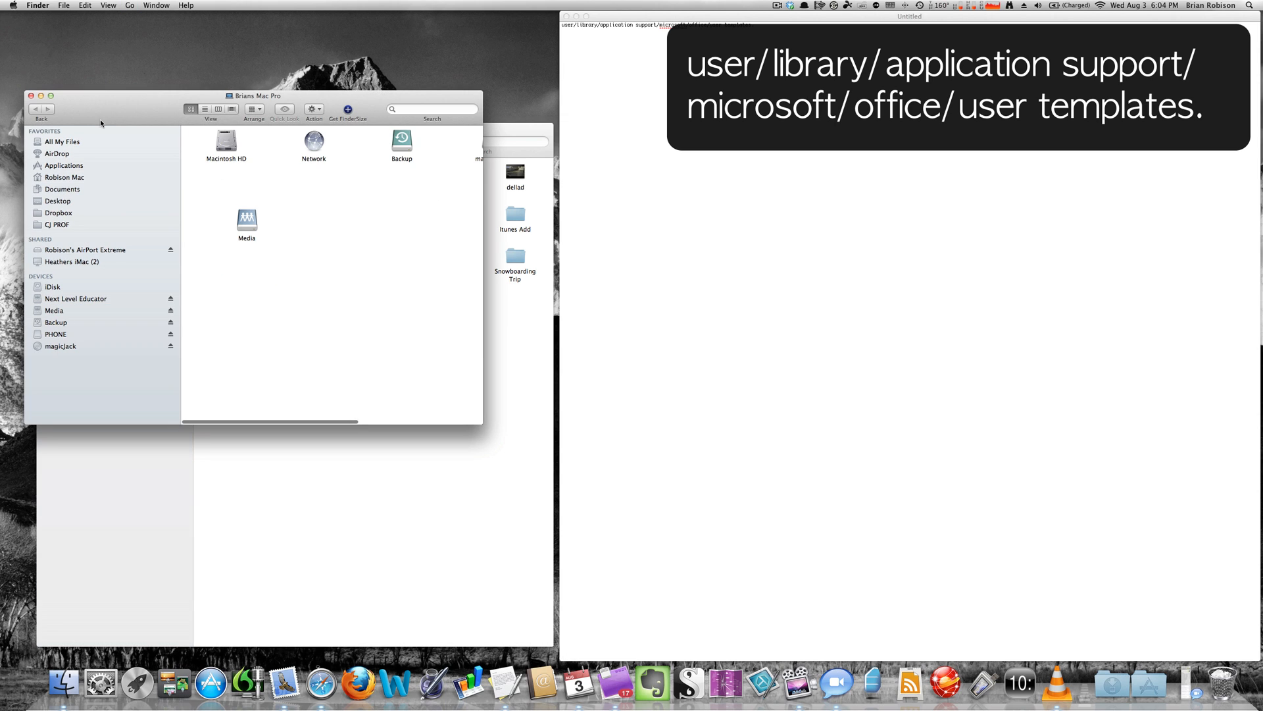
{"action": "double_click", "coordinate": [247, 218]}
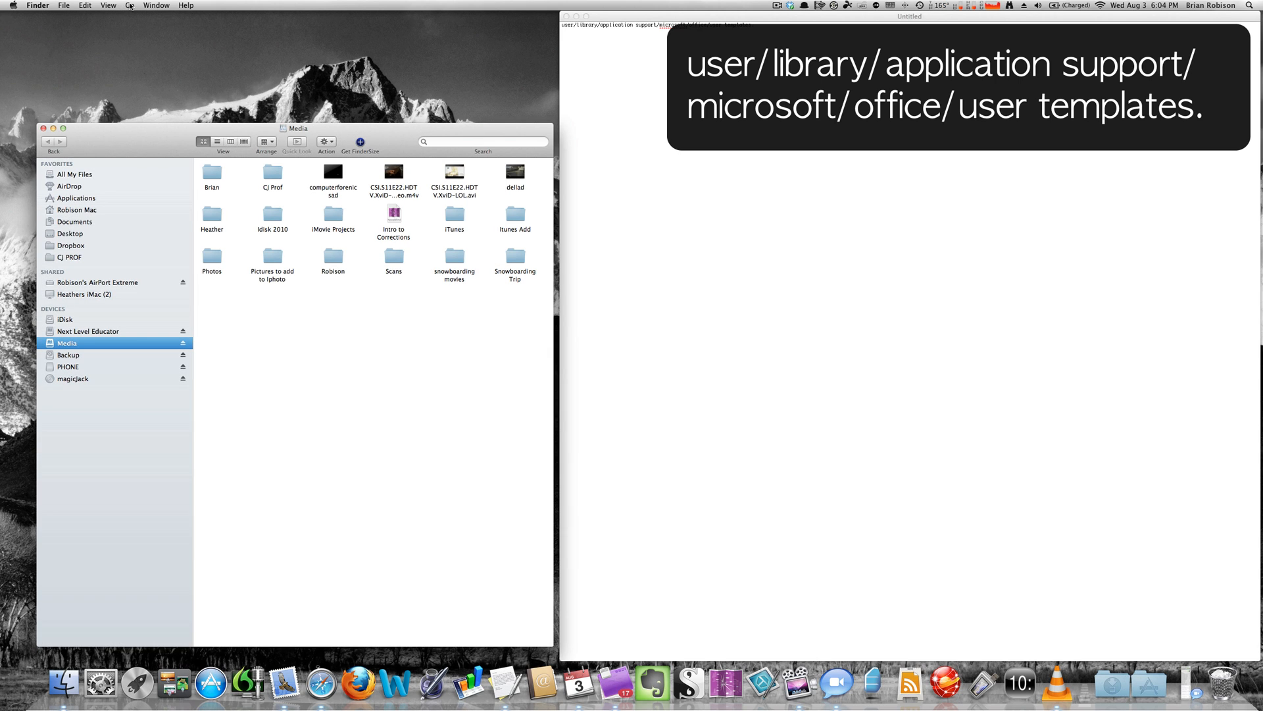
{"action": "left_click", "coordinate": [123, 7]}
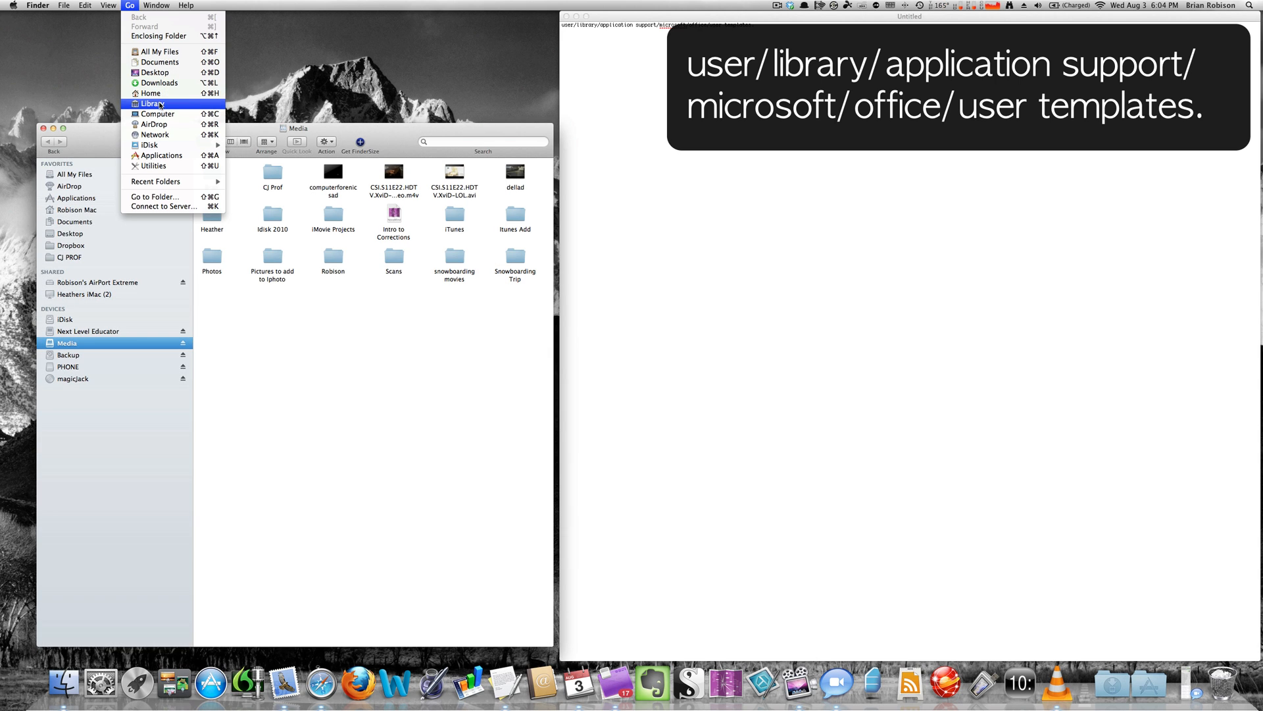
{"action": "left_click", "coordinate": [150, 103]}
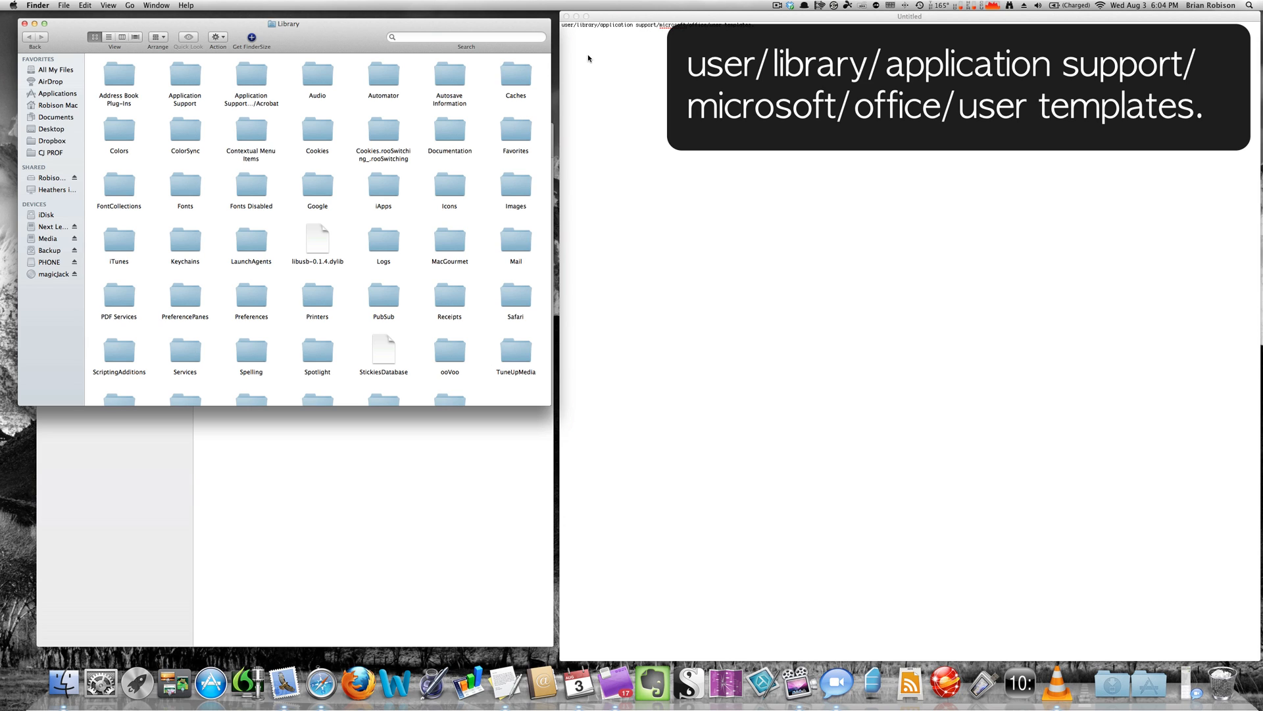
Step: Drill from Application Support through Microsoft into User Templates, where Normal.dotm appears
{"action": "left_click", "coordinate": [185, 75]}
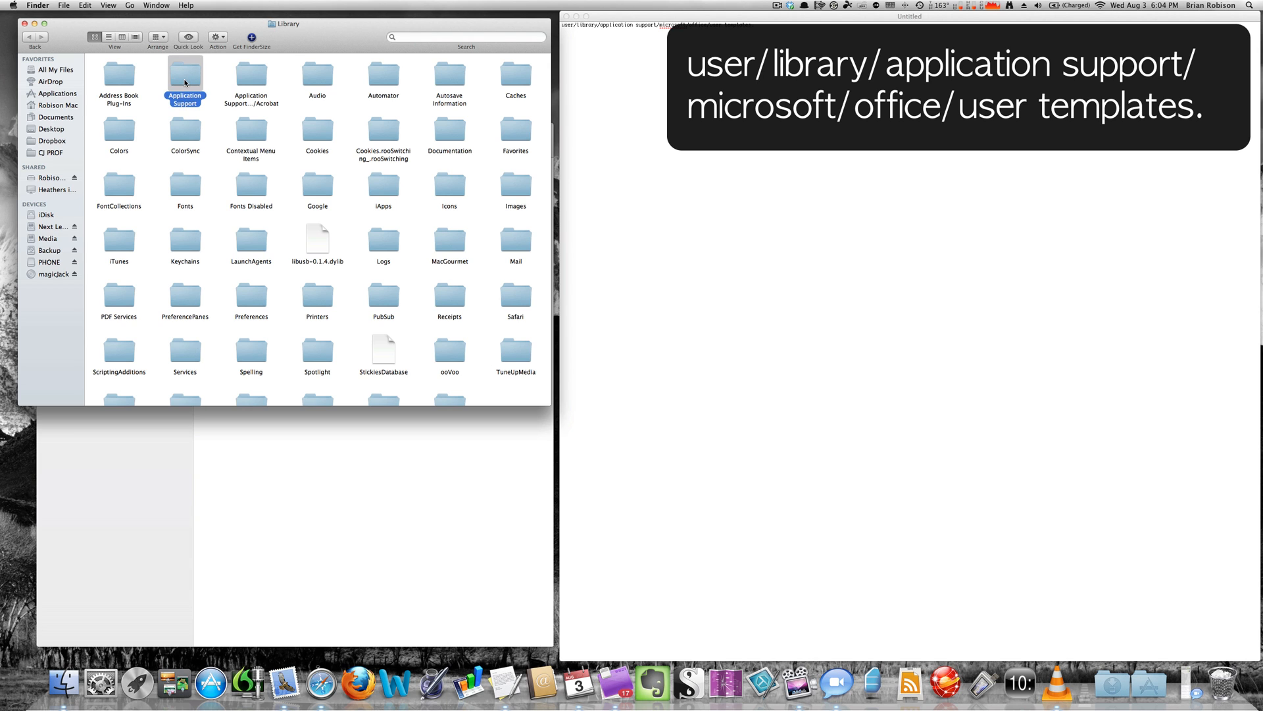
{"action": "double_click", "coordinate": [185, 75]}
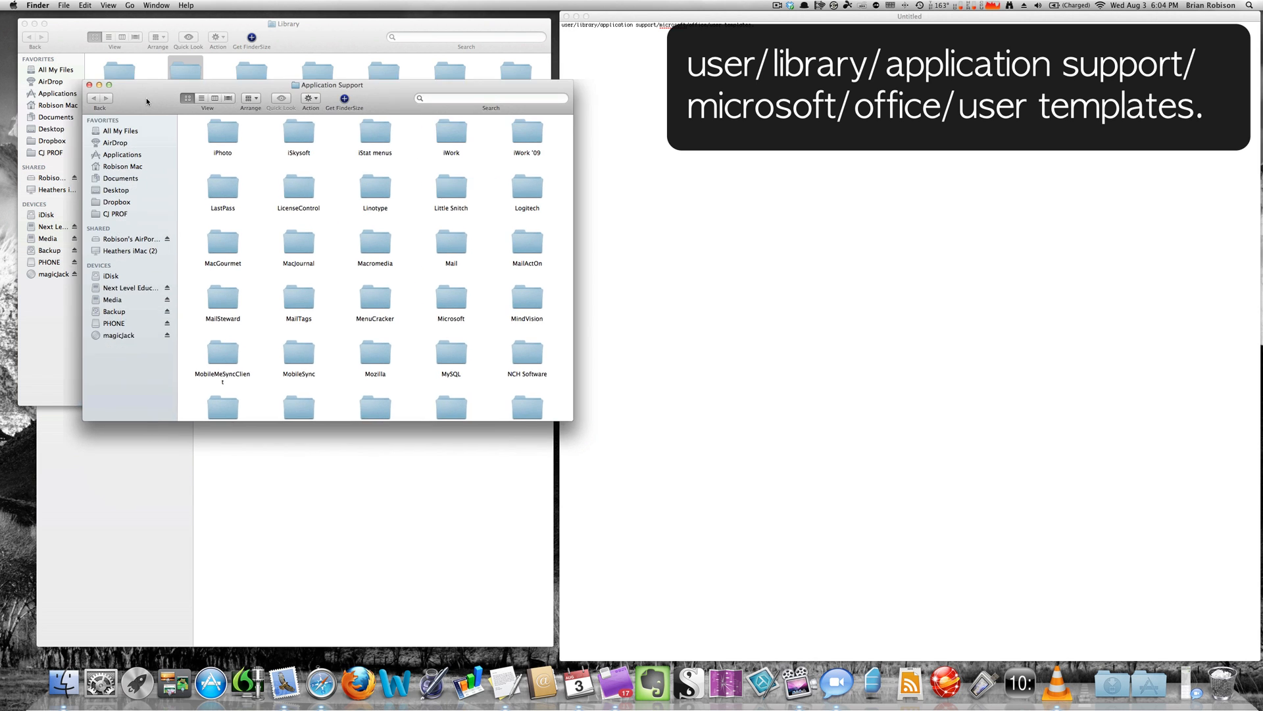
{"action": "left_click_drag", "start_coordinate": [328, 85], "coordinate": [282, 40]}
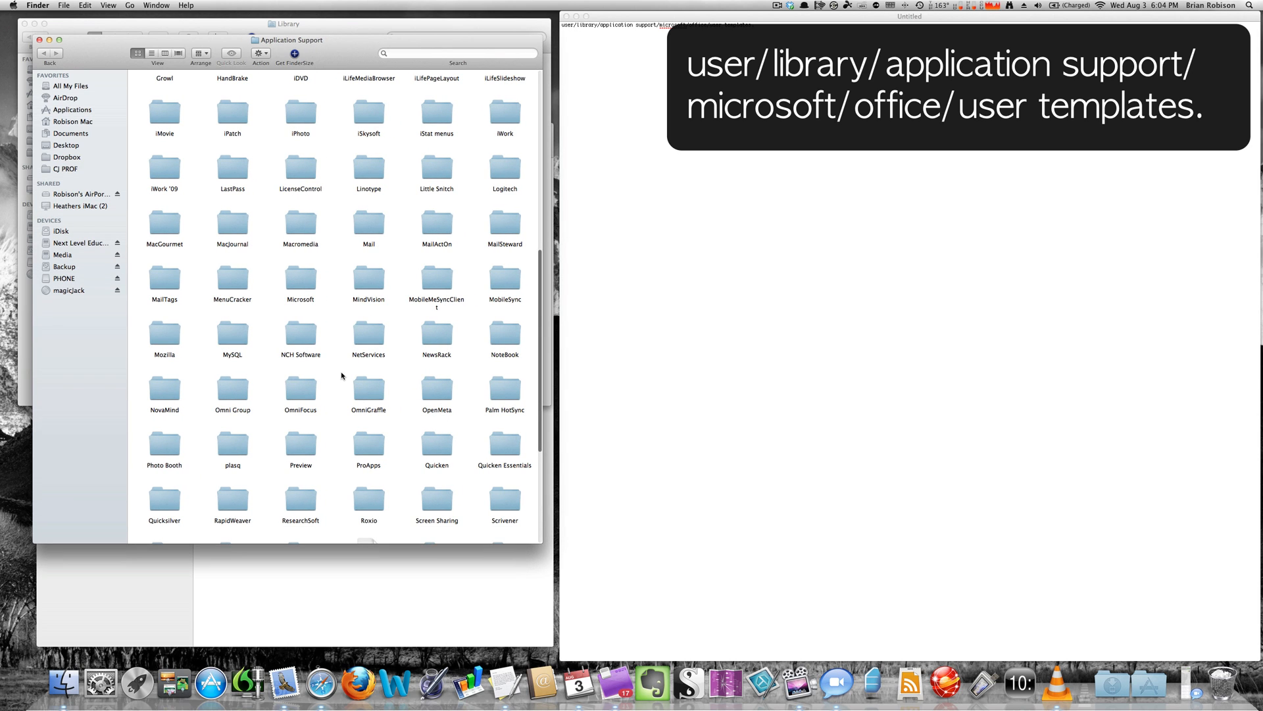
{"action": "left_click", "coordinate": [299, 278]}
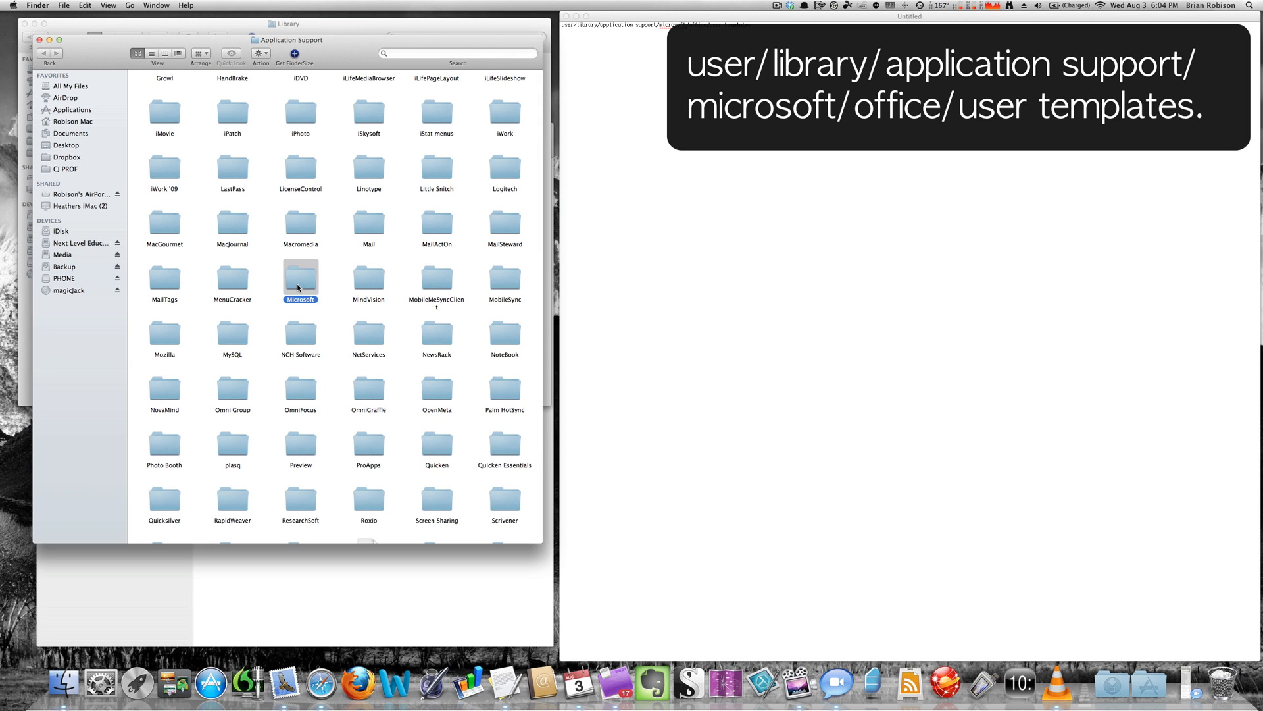
{"action": "double_click", "coordinate": [300, 277]}
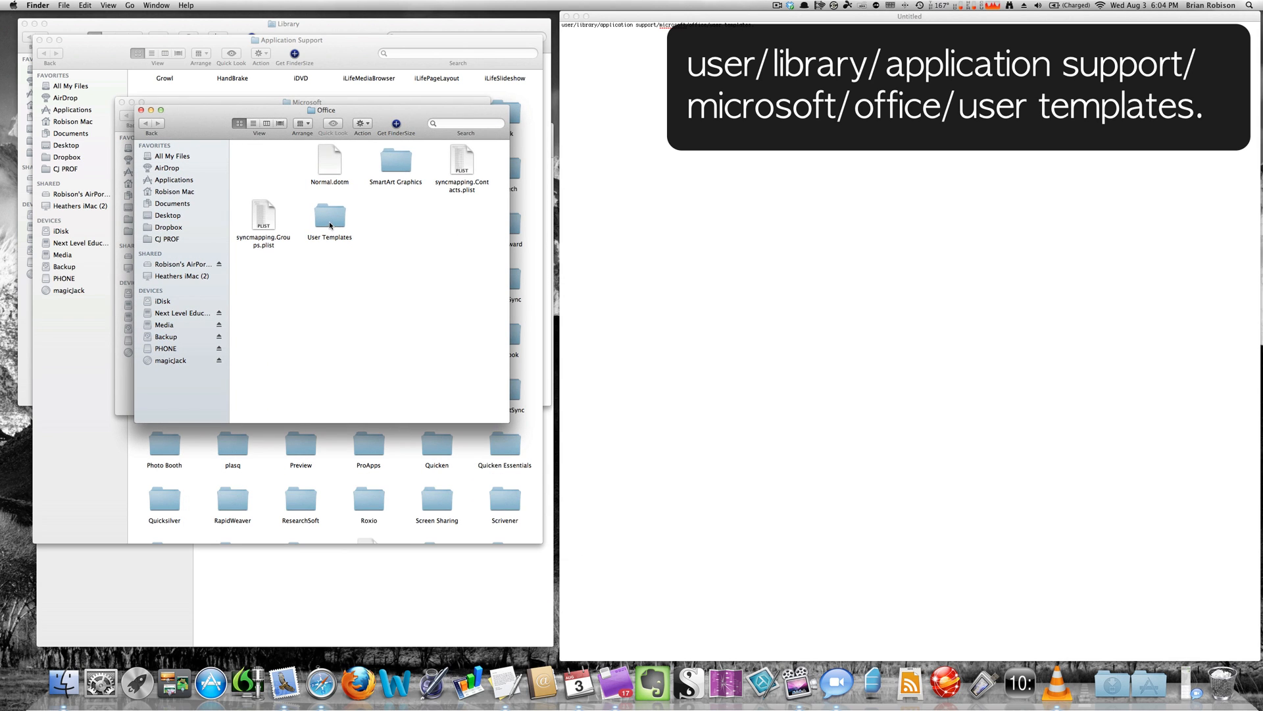
{"action": "double_click", "coordinate": [329, 217]}
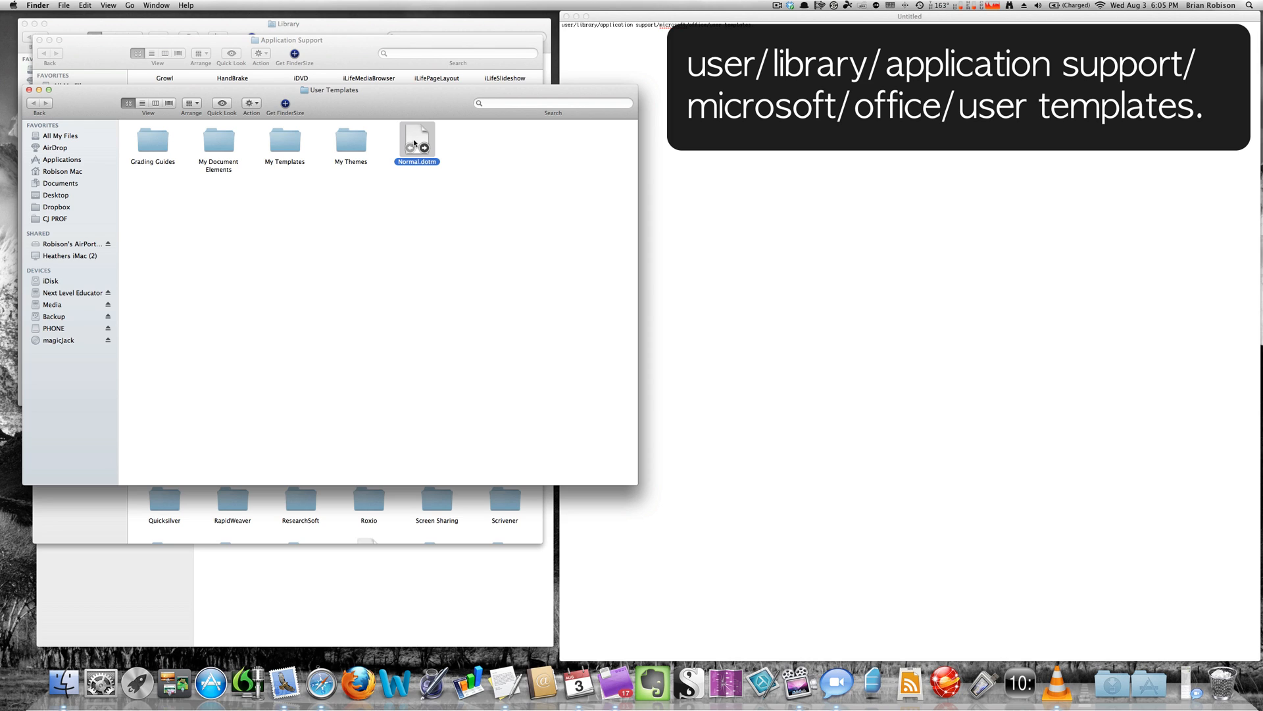
{"action": "mouse_move", "coordinate": [419, 133]}
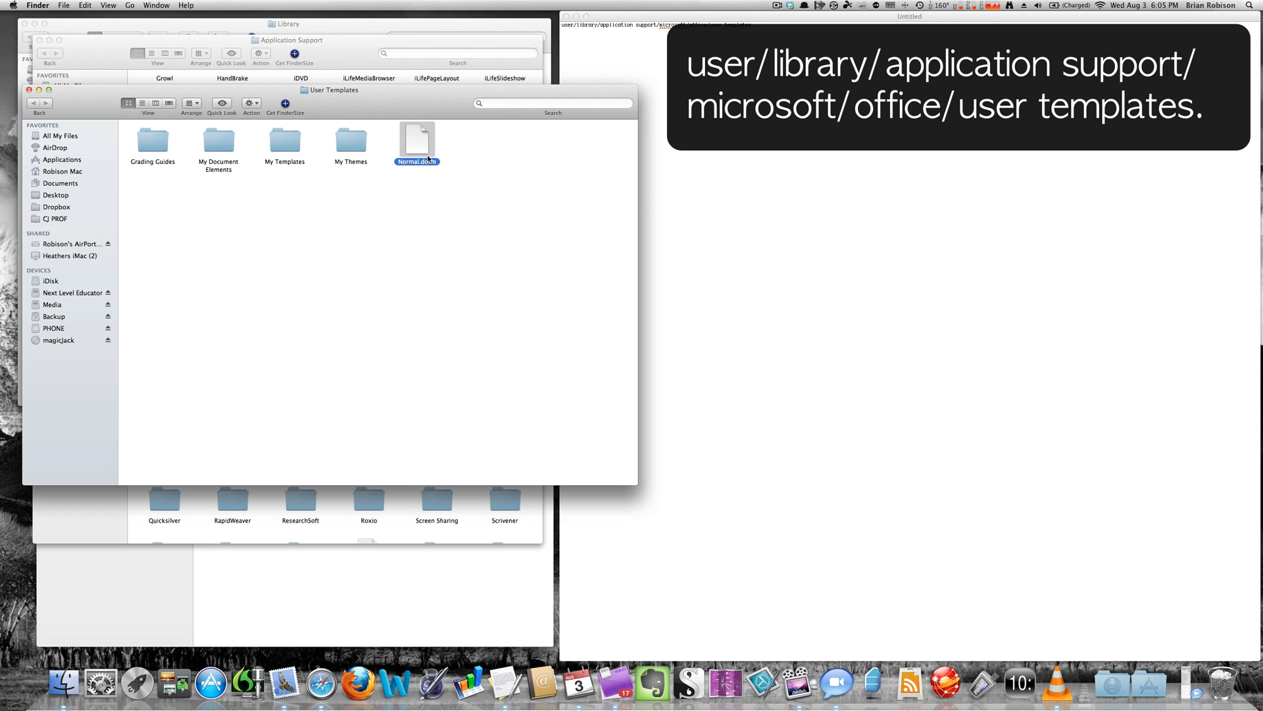
{"action": "mouse_move", "coordinate": [403, 192]}
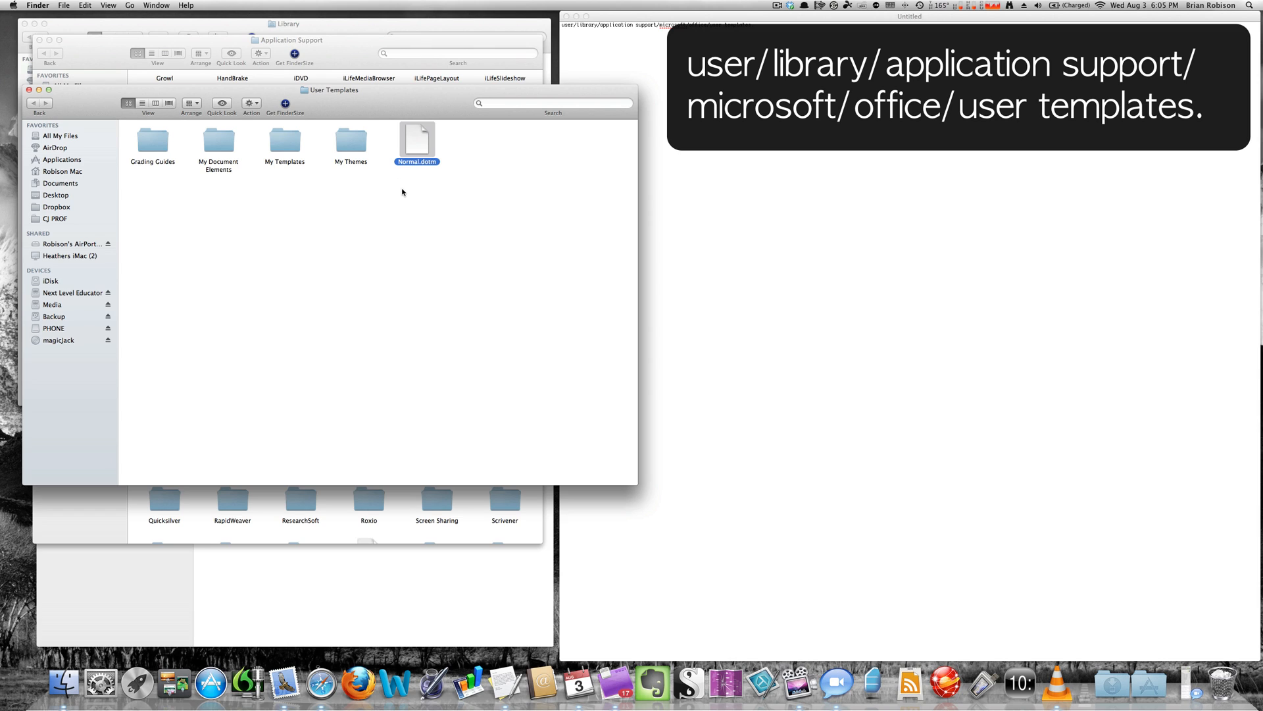
{"action": "mouse_move", "coordinate": [376, 334]}
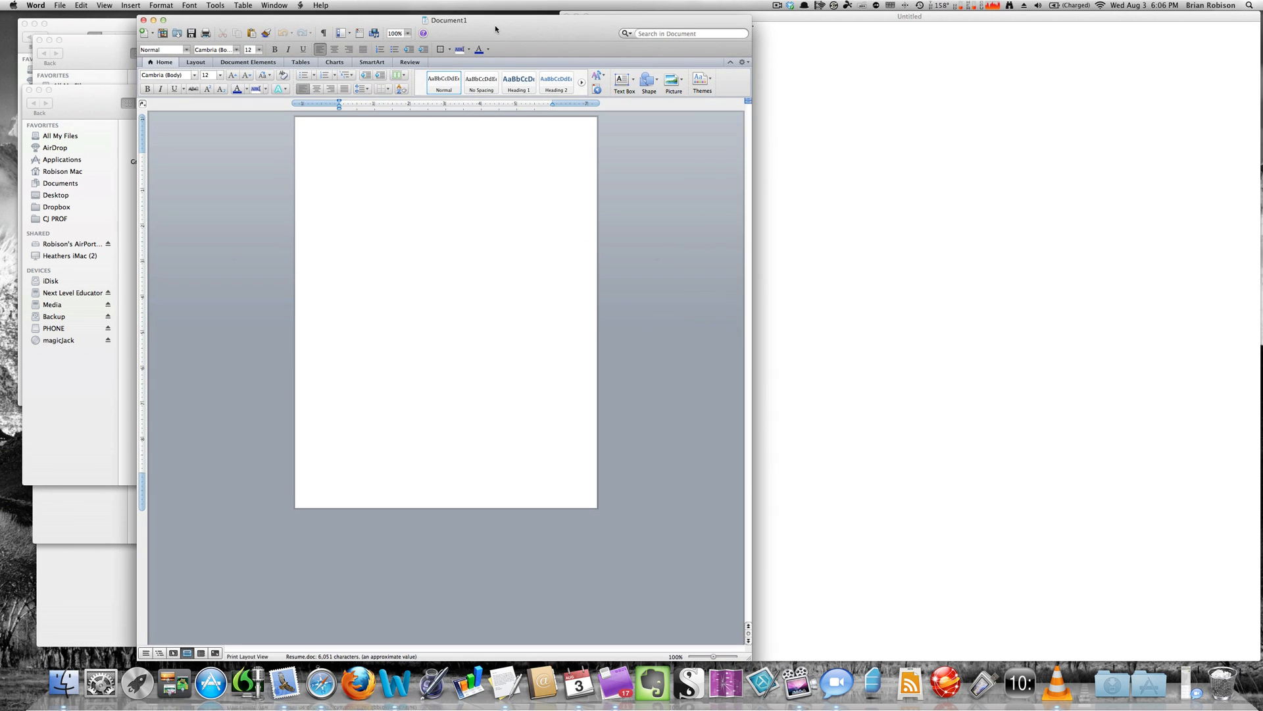
Step: Show the Grading toolbar with Thesis and Quotes categories from View > Toolbars
{"action": "left_click", "coordinate": [339, 156]}
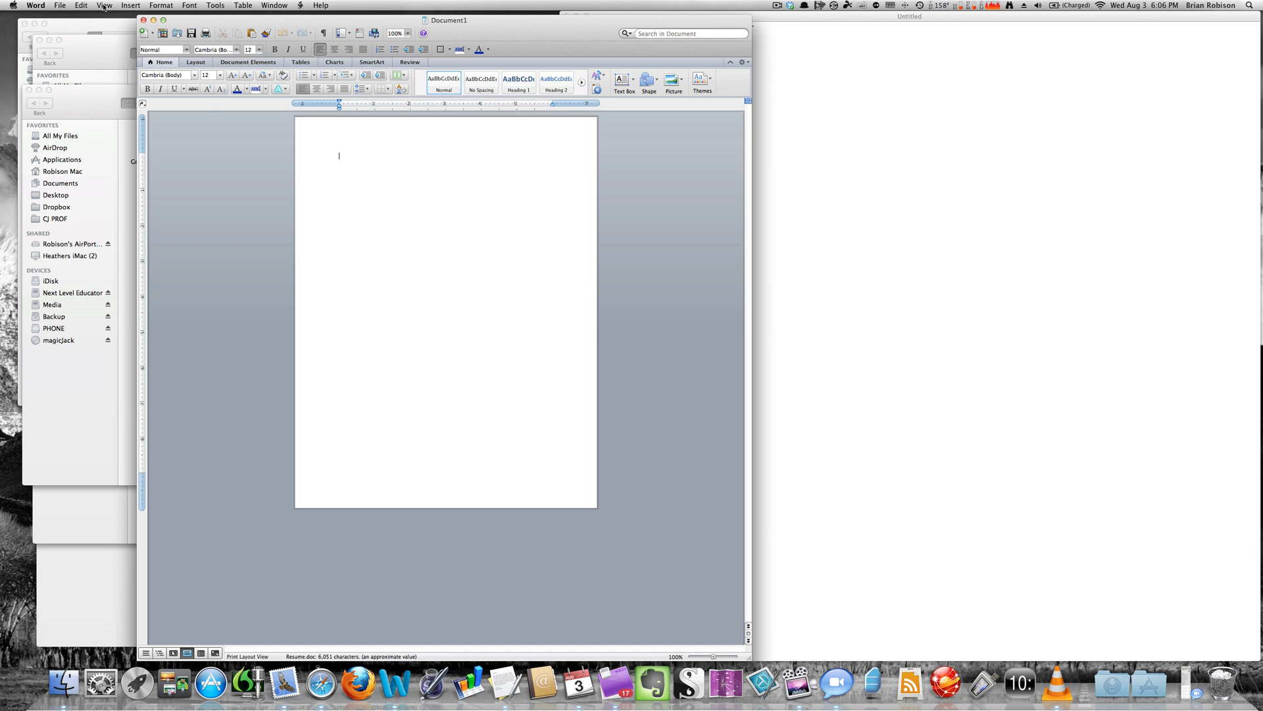
{"action": "left_click", "coordinate": [100, 5]}
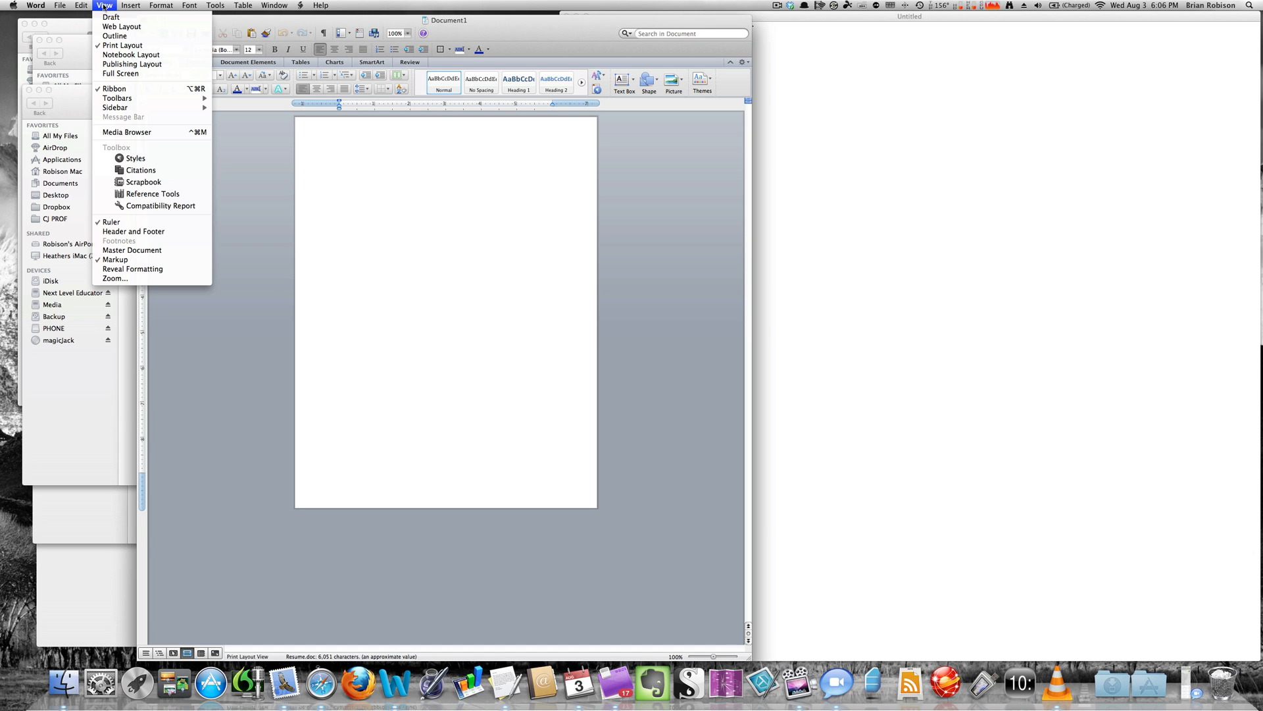
{"action": "mouse_move", "coordinate": [134, 98]}
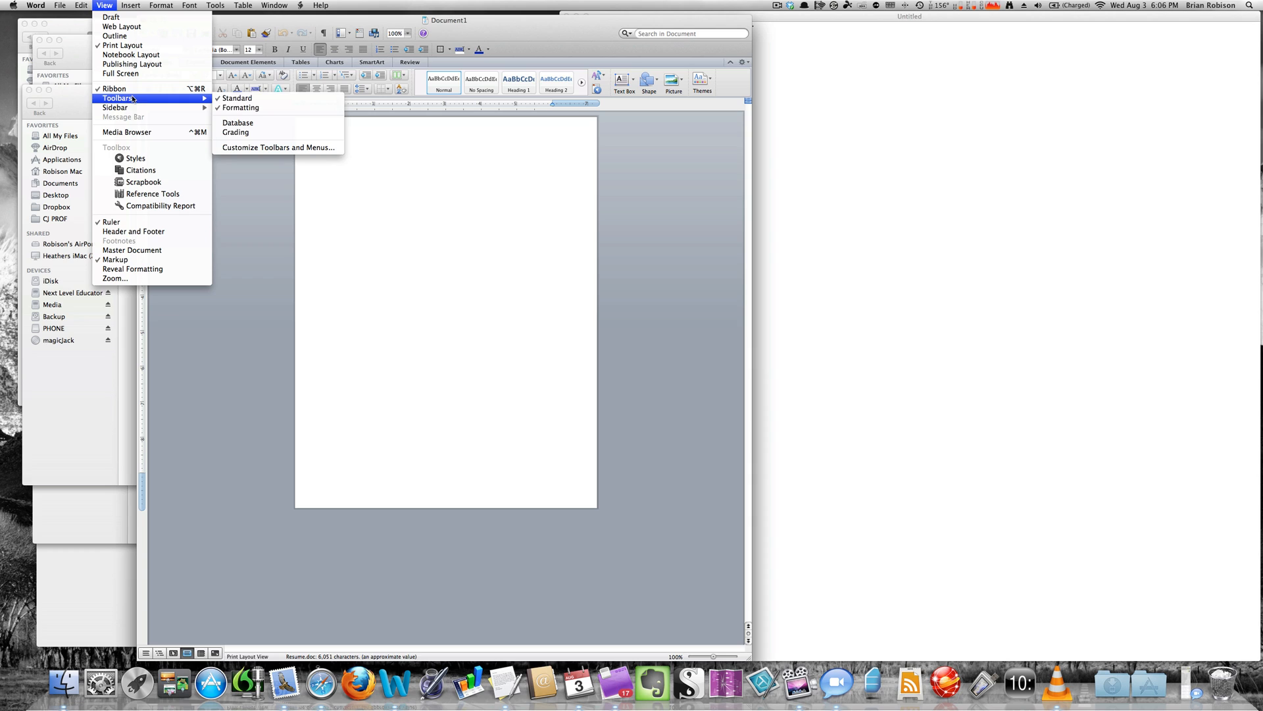
{"action": "mouse_move", "coordinate": [238, 133]}
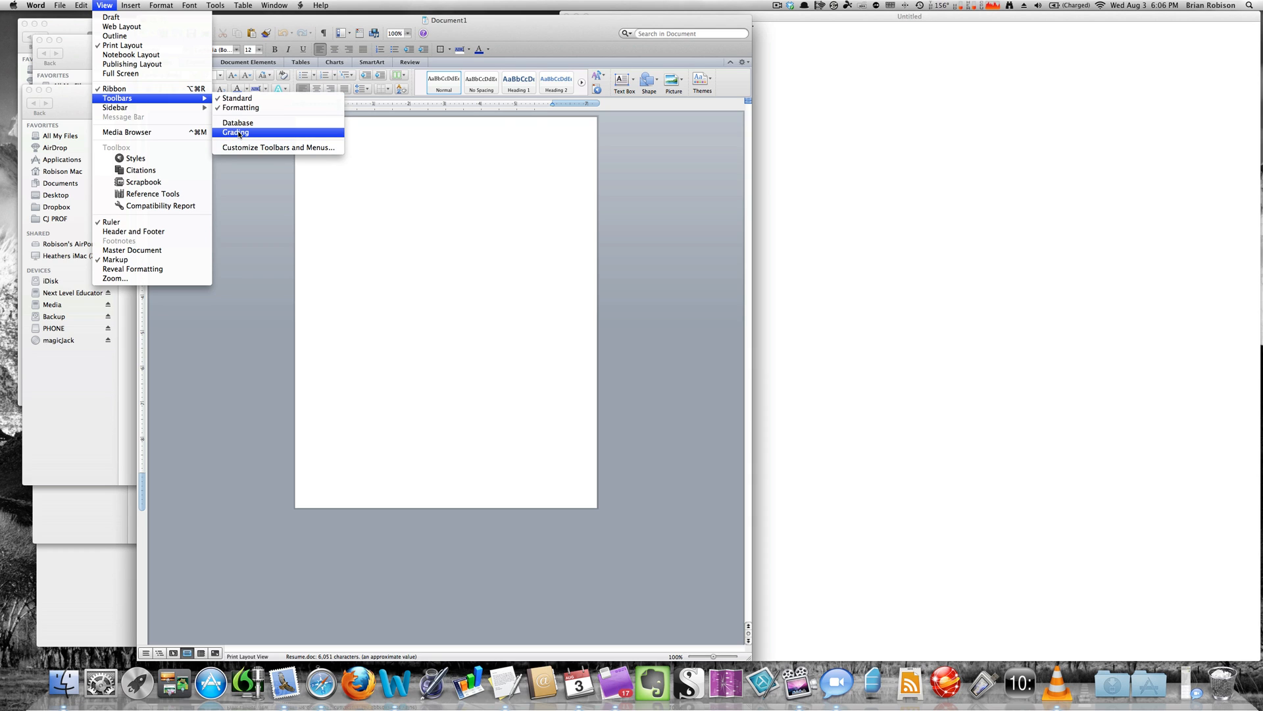
{"action": "left_click", "coordinate": [236, 132]}
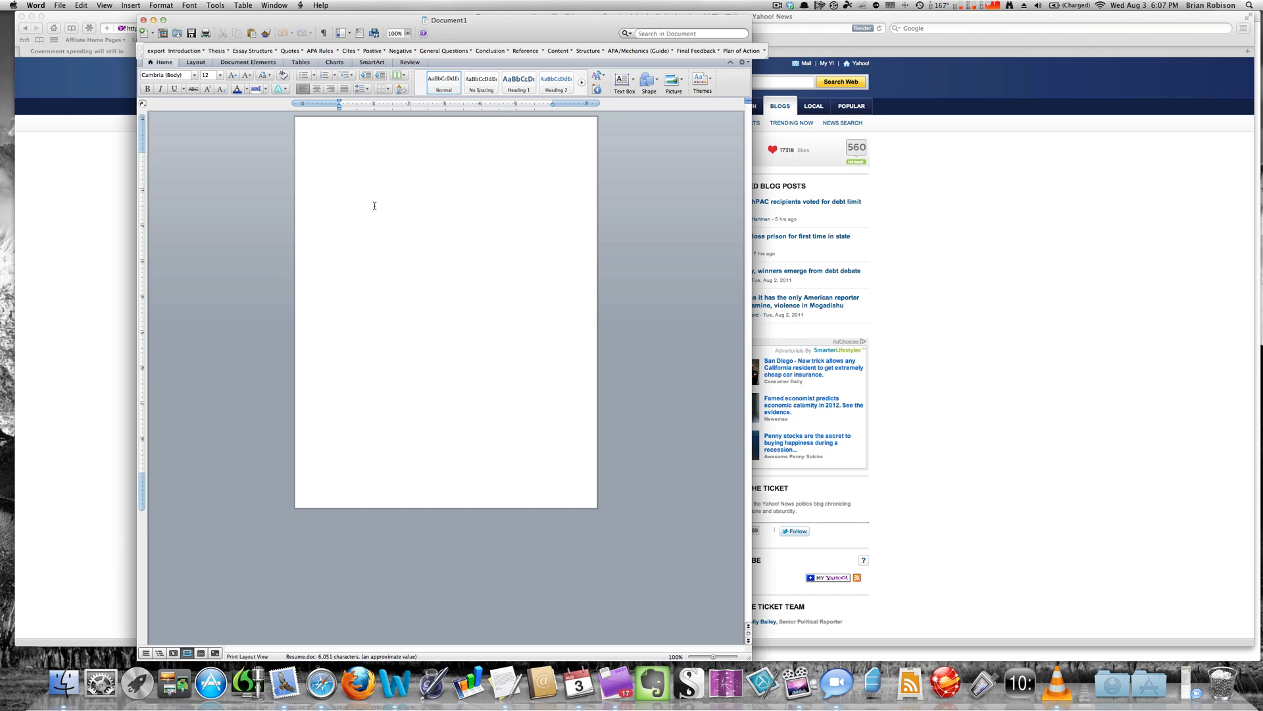
Step: Bring up the paste options on the blank Word page
{"action": "right_click", "coordinate": [375, 206]}
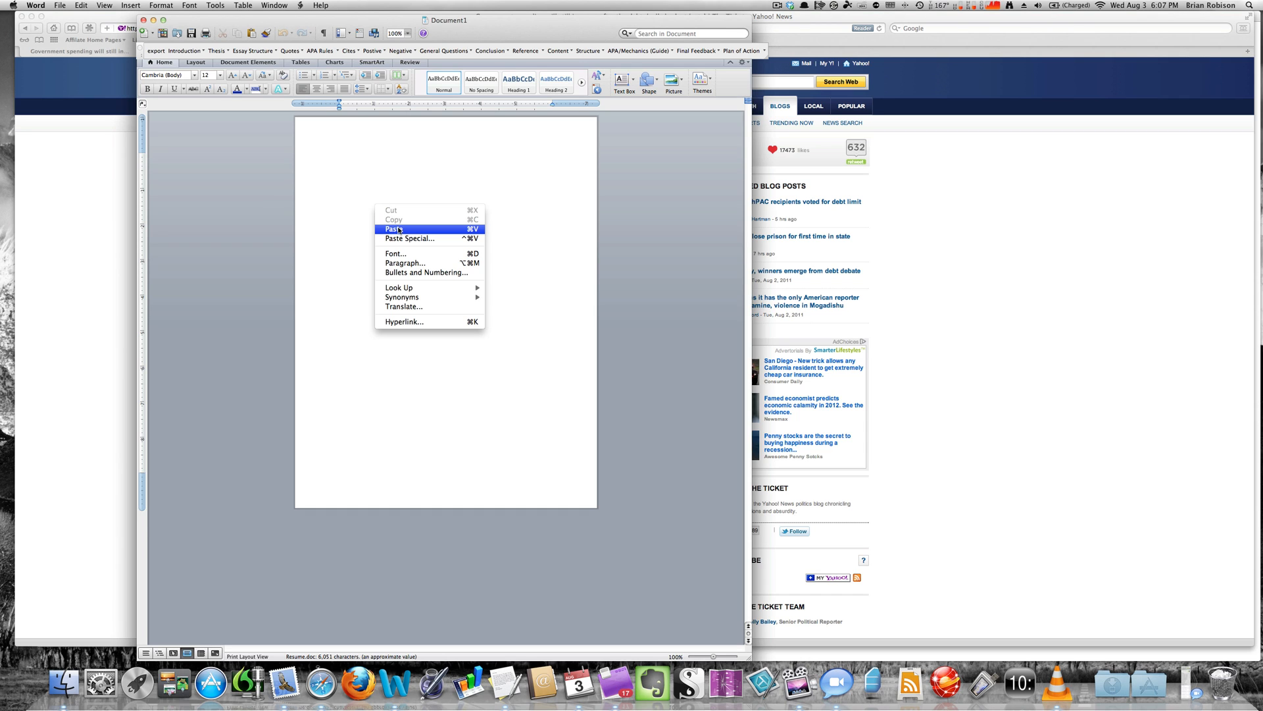
Step: Paste the copied government spending article into Document1
{"action": "left_click", "coordinate": [393, 228]}
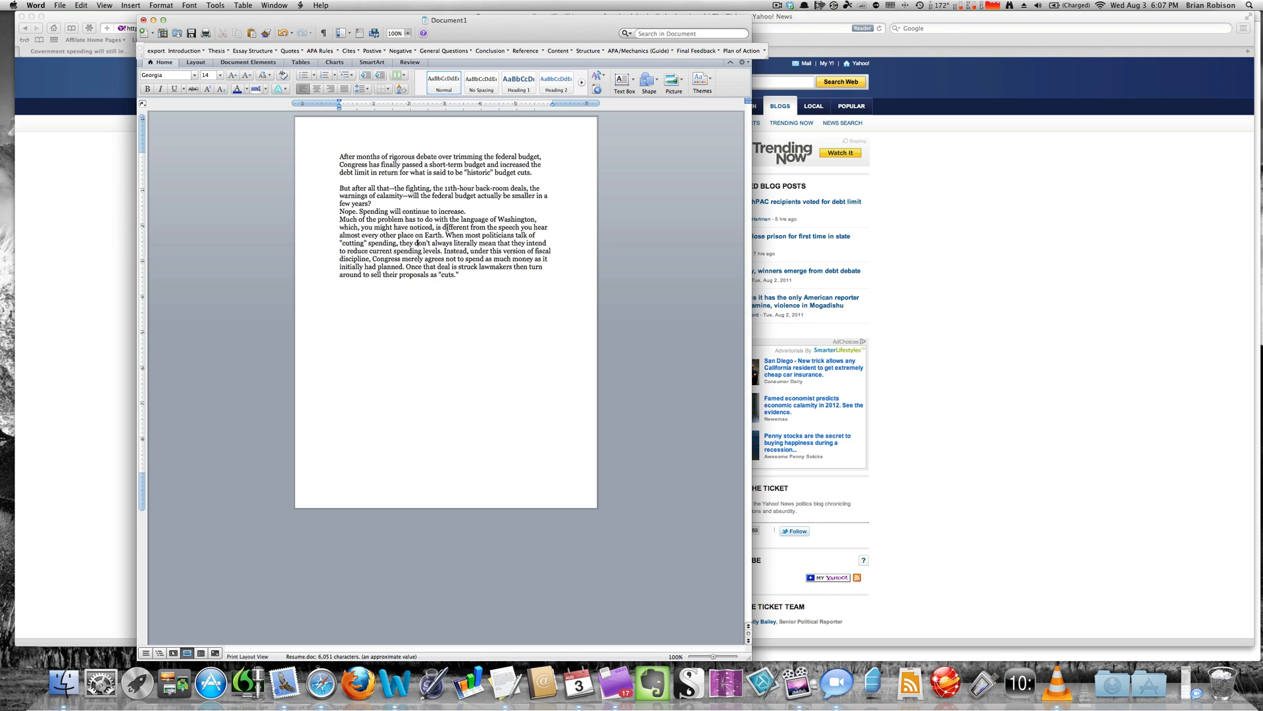
Step: Comment 'Bad – Has thesis, but not clear' on the passage about politicians' language
{"action": "left_click_drag", "start_coordinate": [431, 227], "coordinate": [477, 243]}
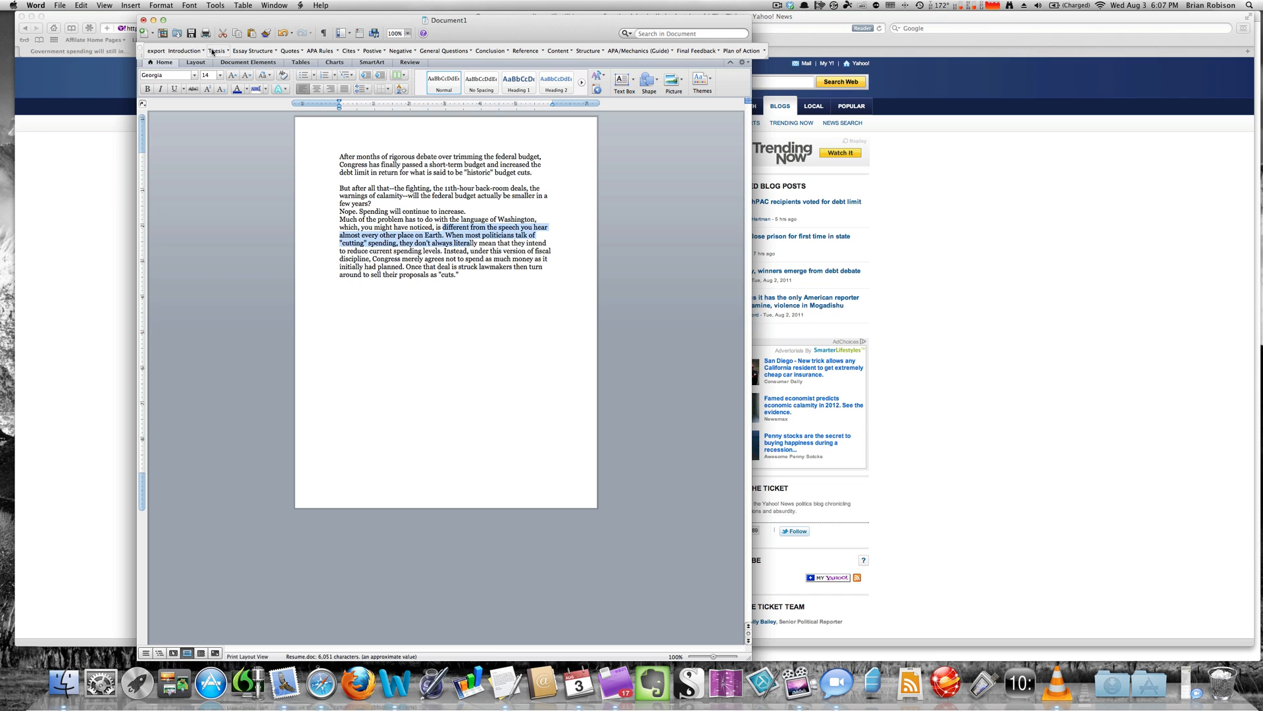
{"action": "left_click", "coordinate": [213, 51]}
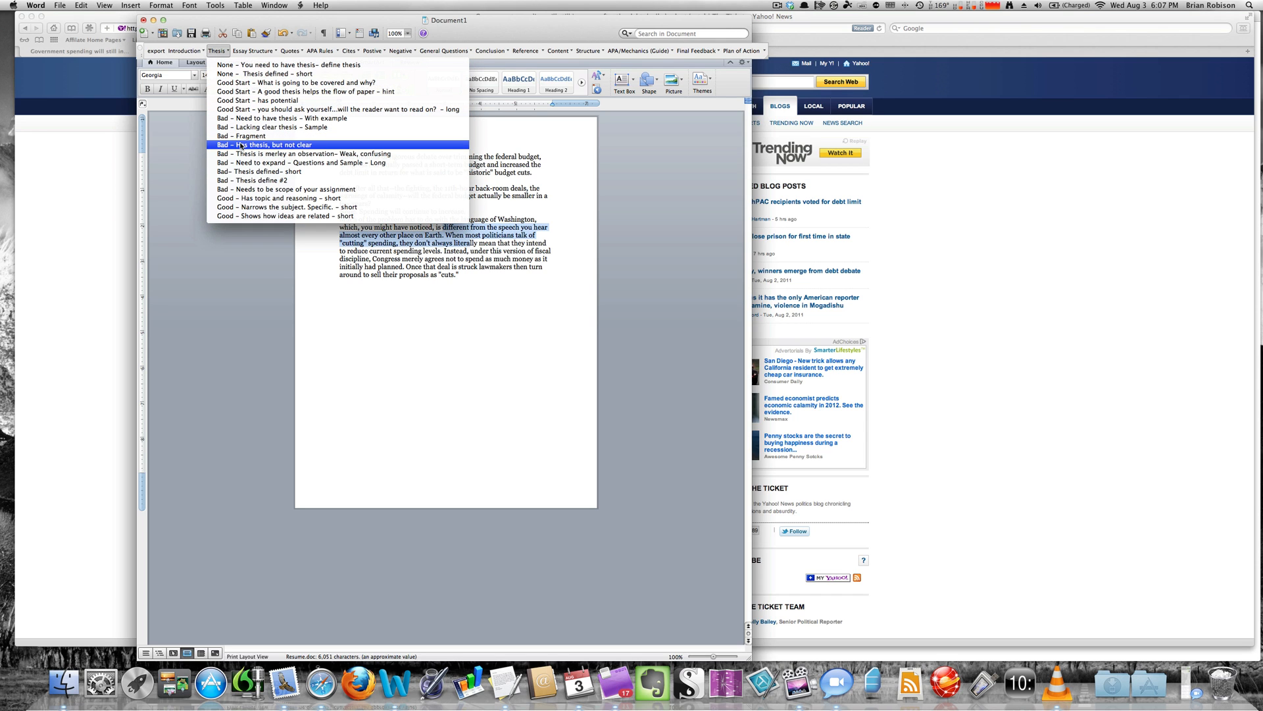
{"action": "left_click", "coordinate": [272, 144]}
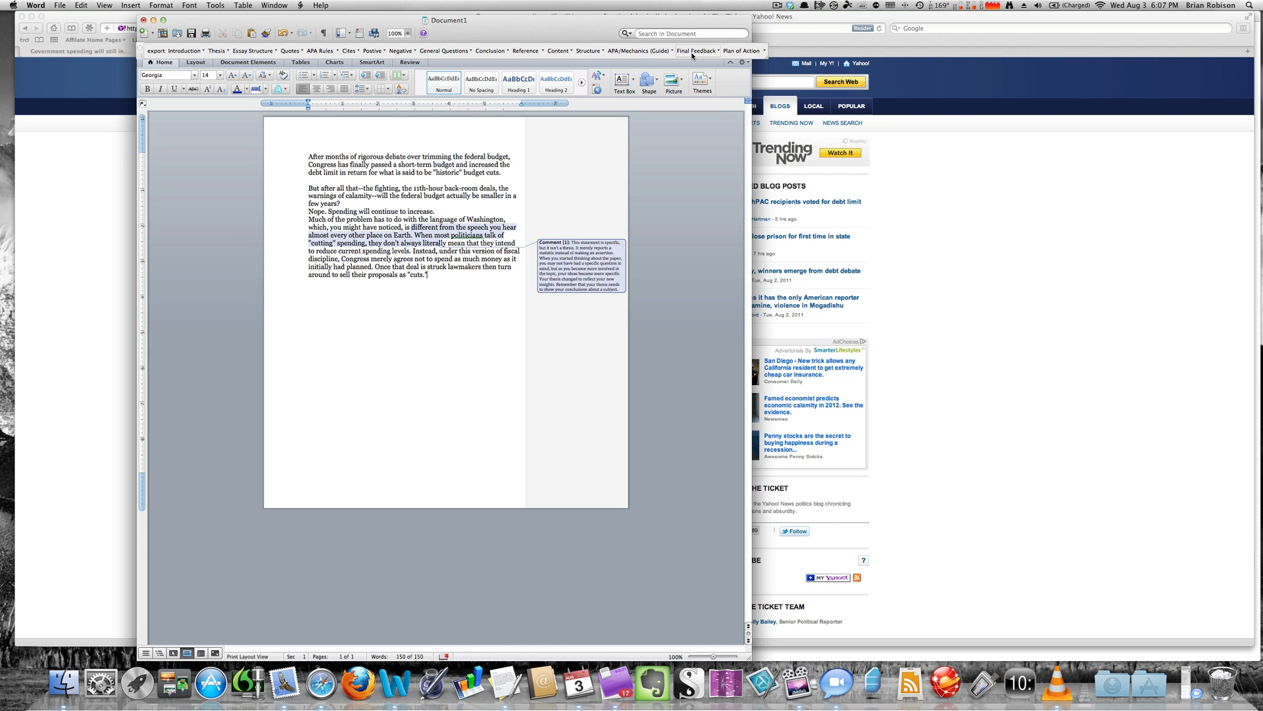
{"action": "left_click", "coordinate": [698, 51]}
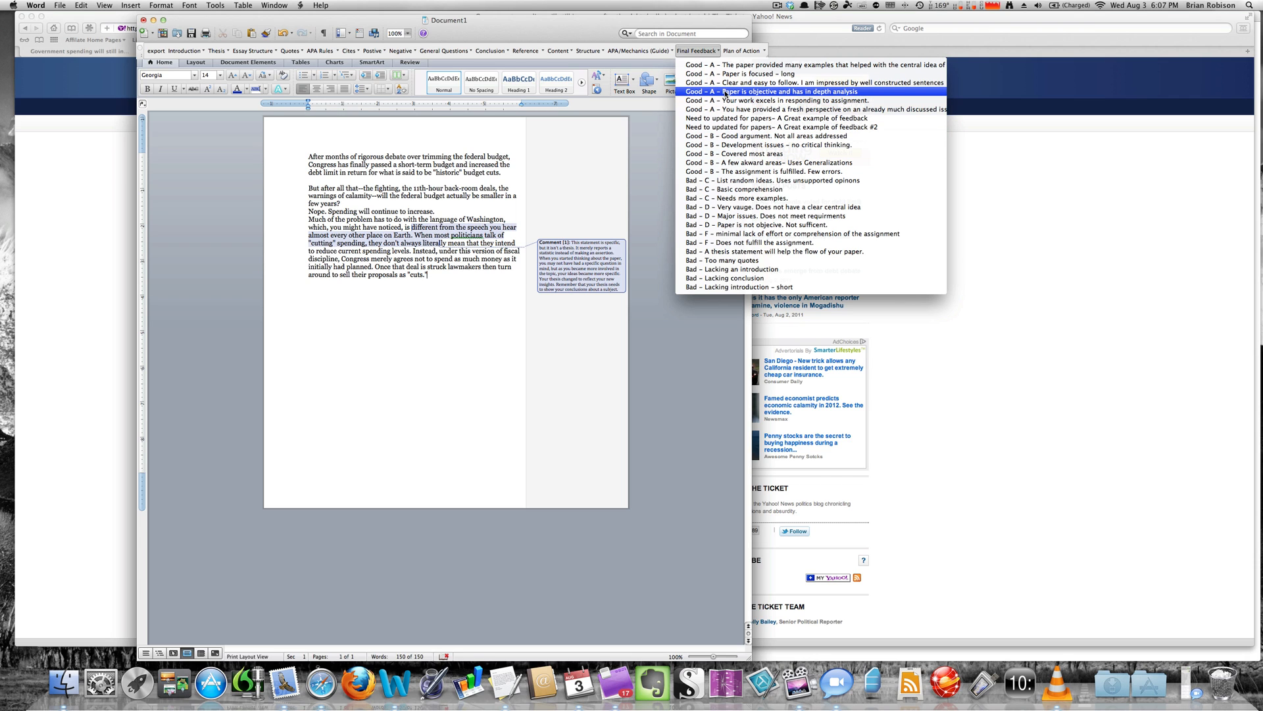
{"action": "left_click", "coordinate": [782, 91]}
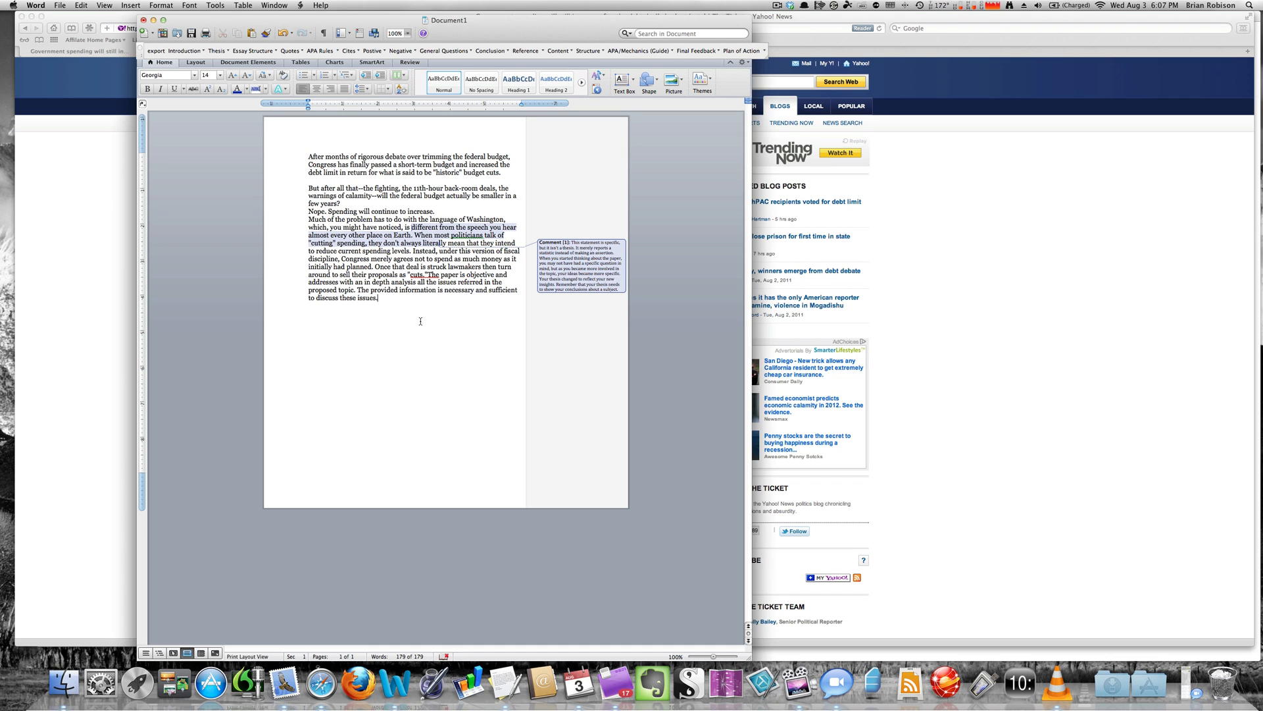
{"action": "mouse_move", "coordinate": [449, 290]}
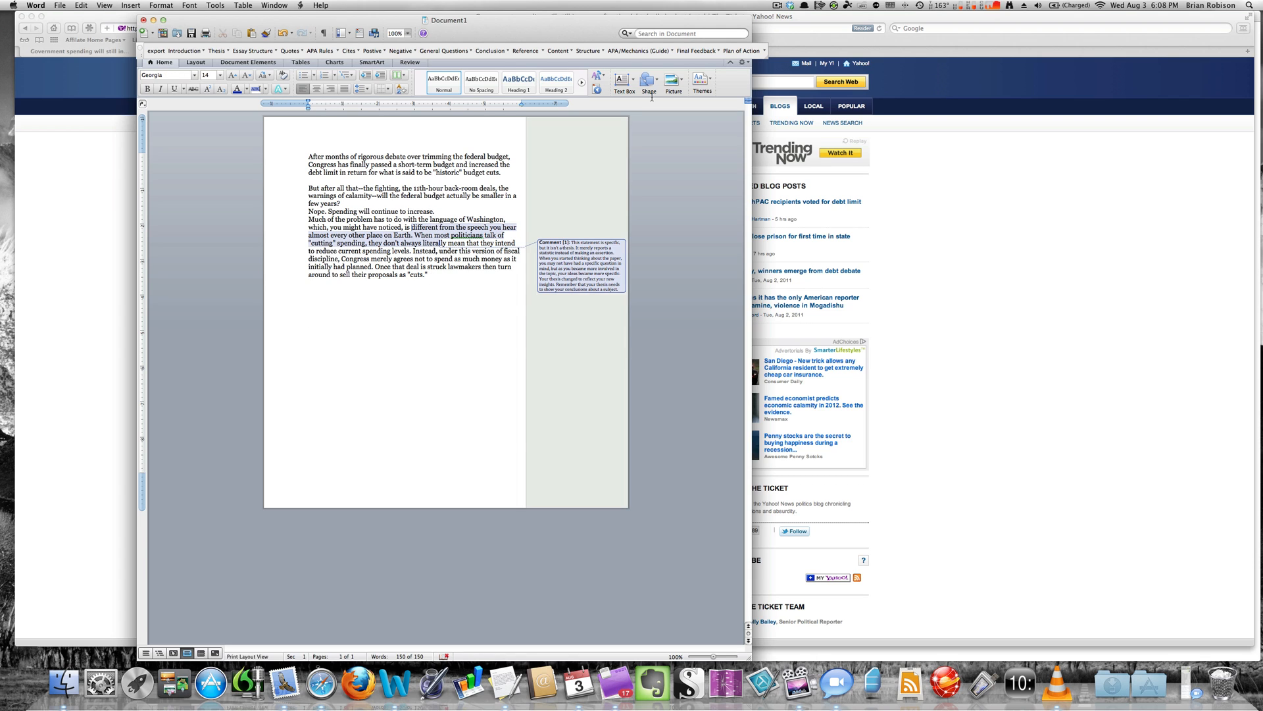
Step: Insert the 'Good – A' final feedback praising many examples, valid citations and flow
{"action": "left_click", "coordinate": [704, 50]}
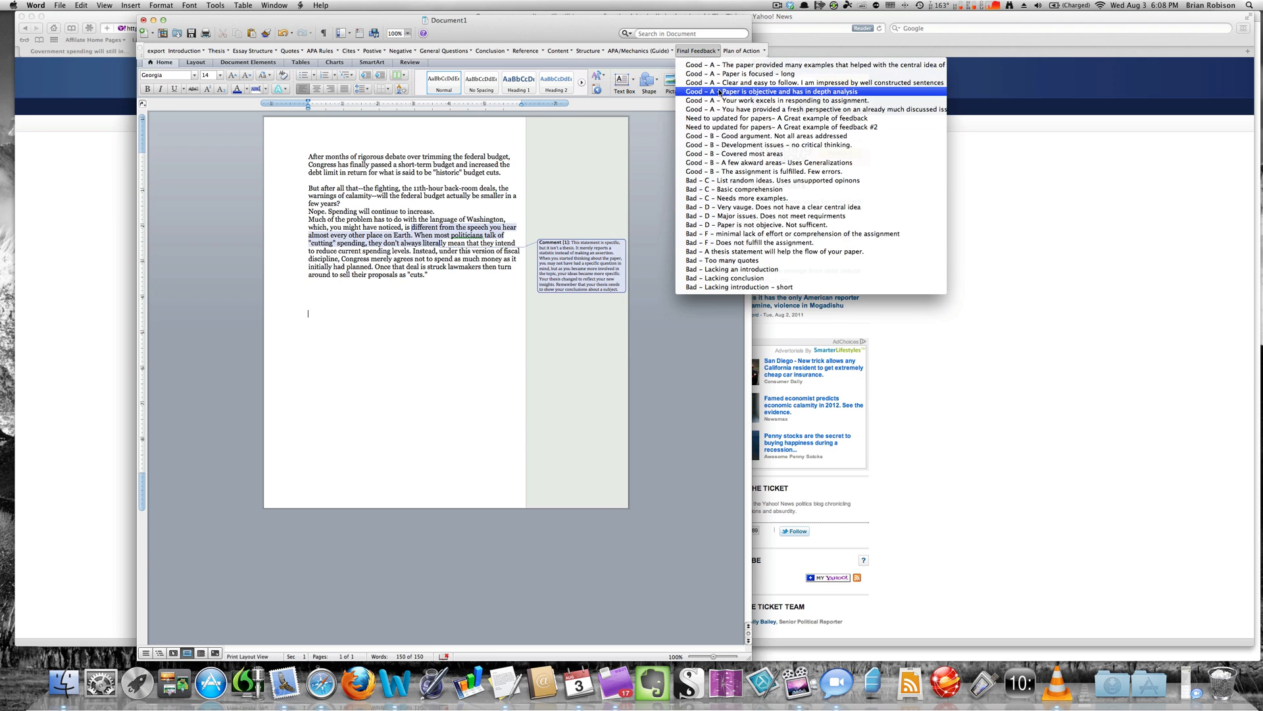
{"action": "mouse_move", "coordinate": [722, 69]}
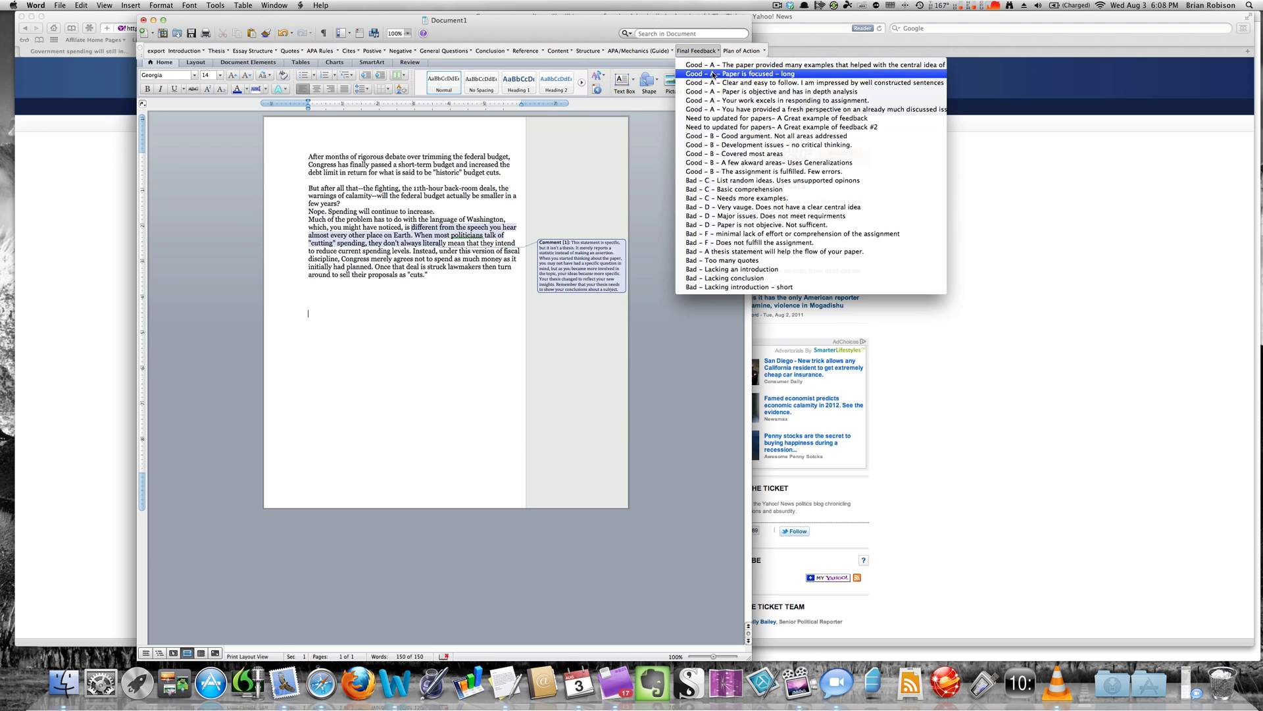
{"action": "mouse_move", "coordinate": [734, 206]}
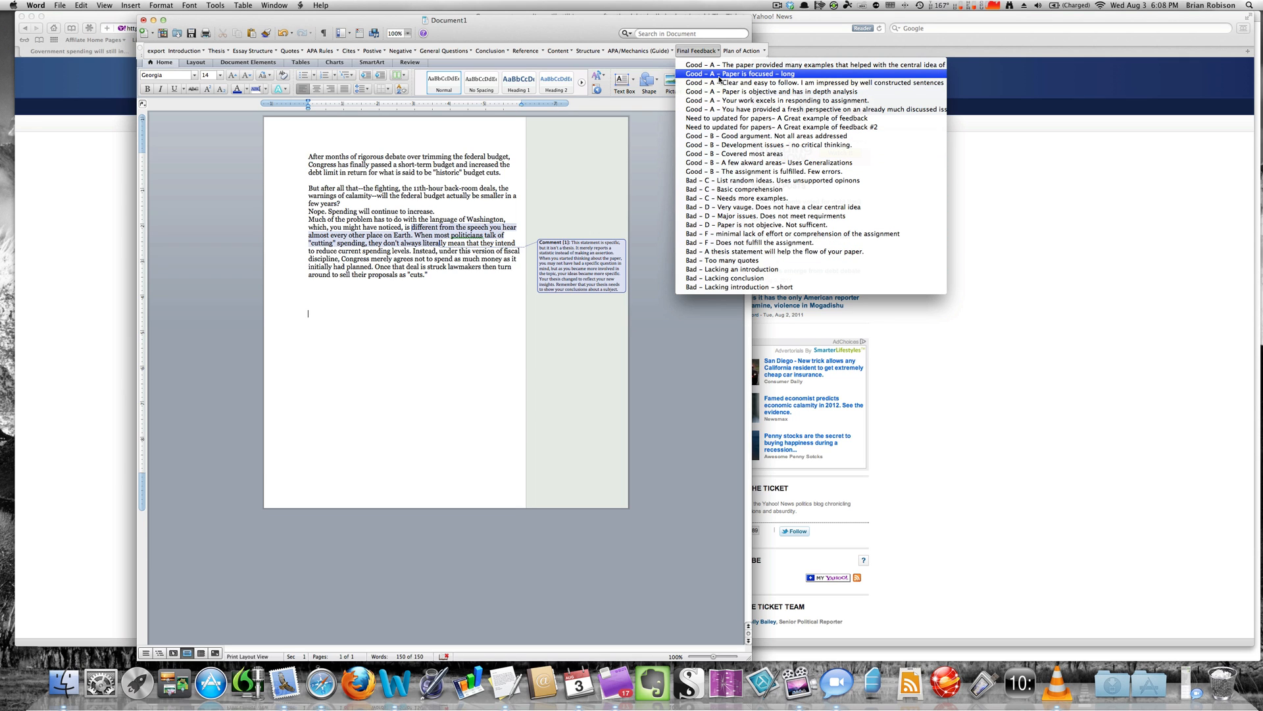
{"action": "mouse_move", "coordinate": [759, 90]}
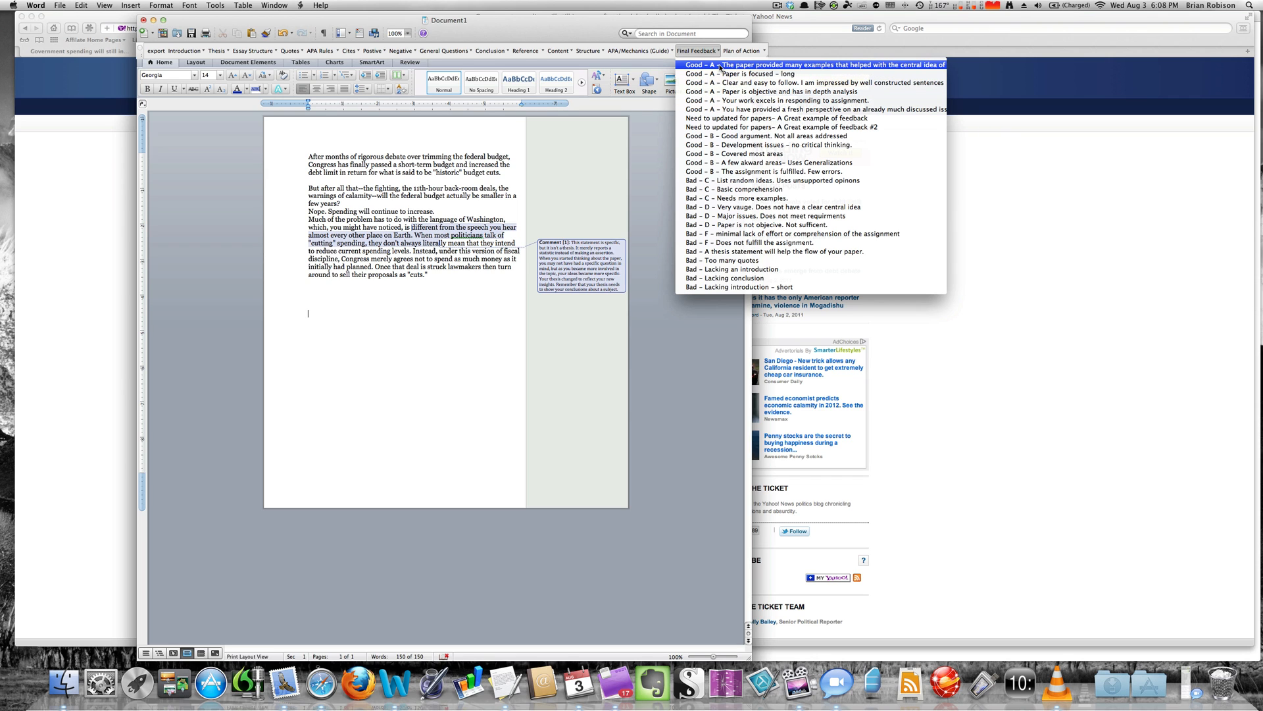
{"action": "left_click", "coordinate": [724, 64]}
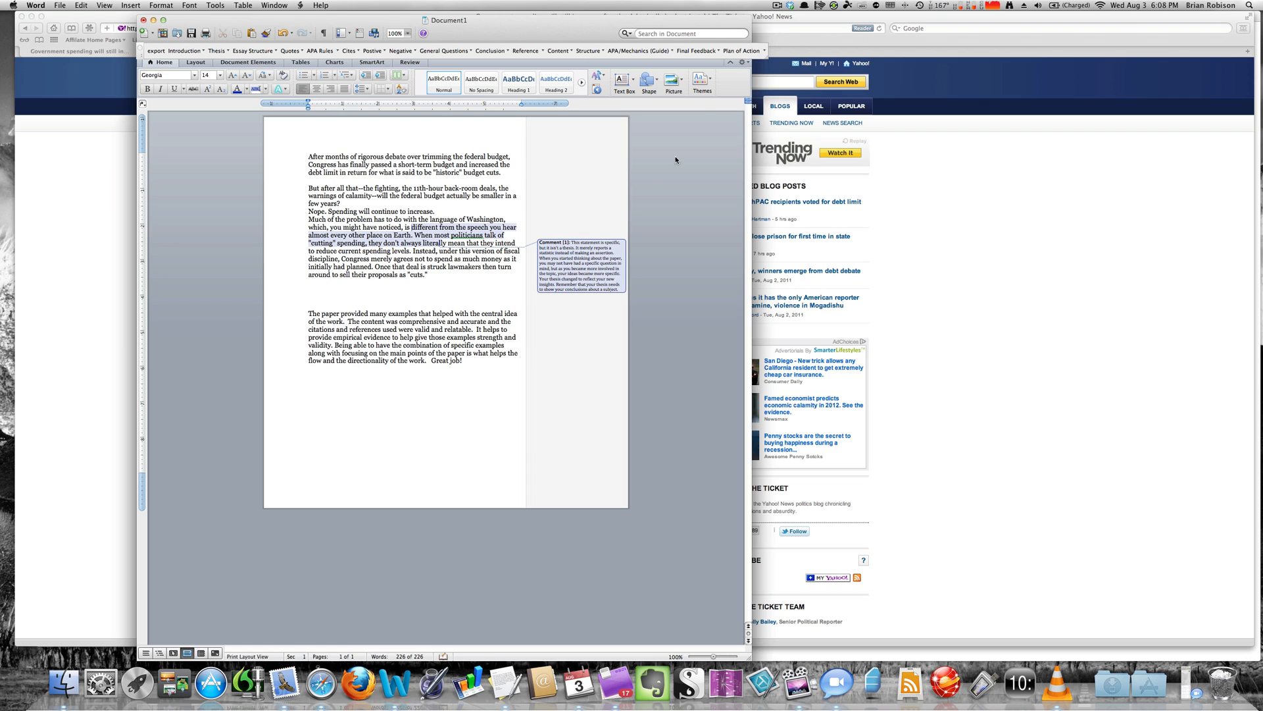
Step: Insert the 'Cites' plan-of-action paragraph urging APA in-text citations and credible sources
{"action": "left_click", "coordinate": [743, 50]}
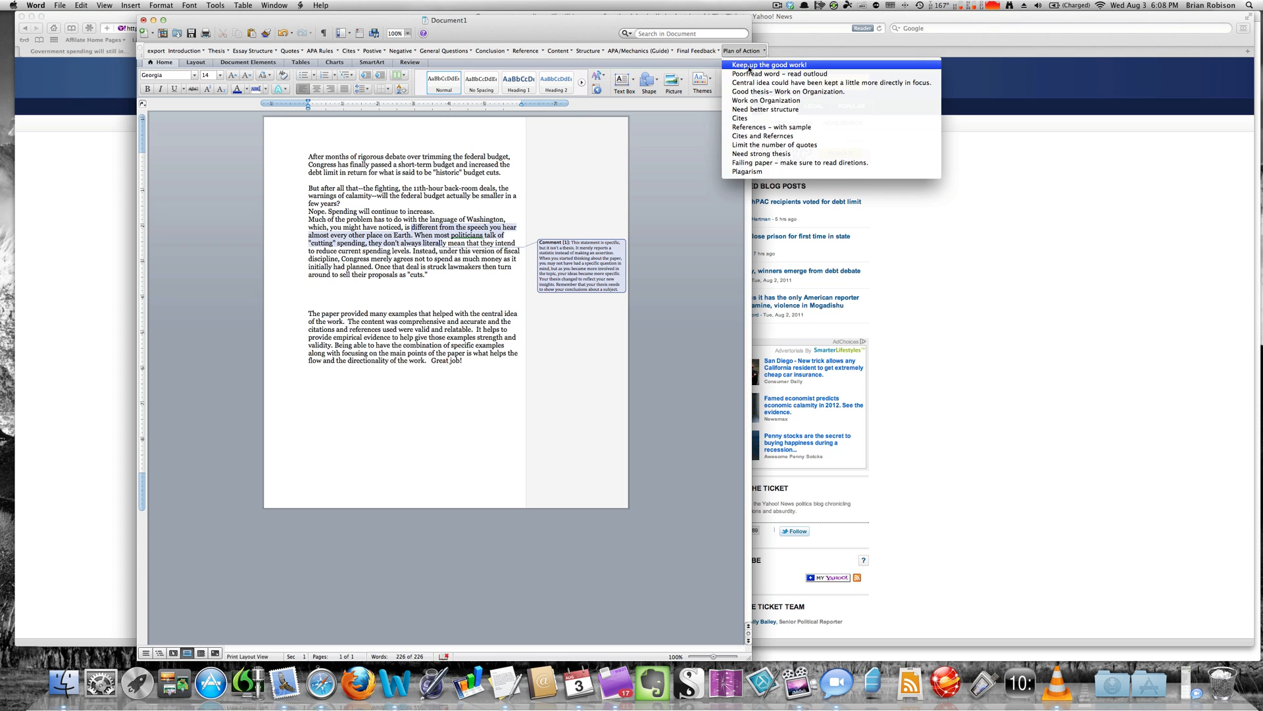
{"action": "mouse_move", "coordinate": [751, 118]}
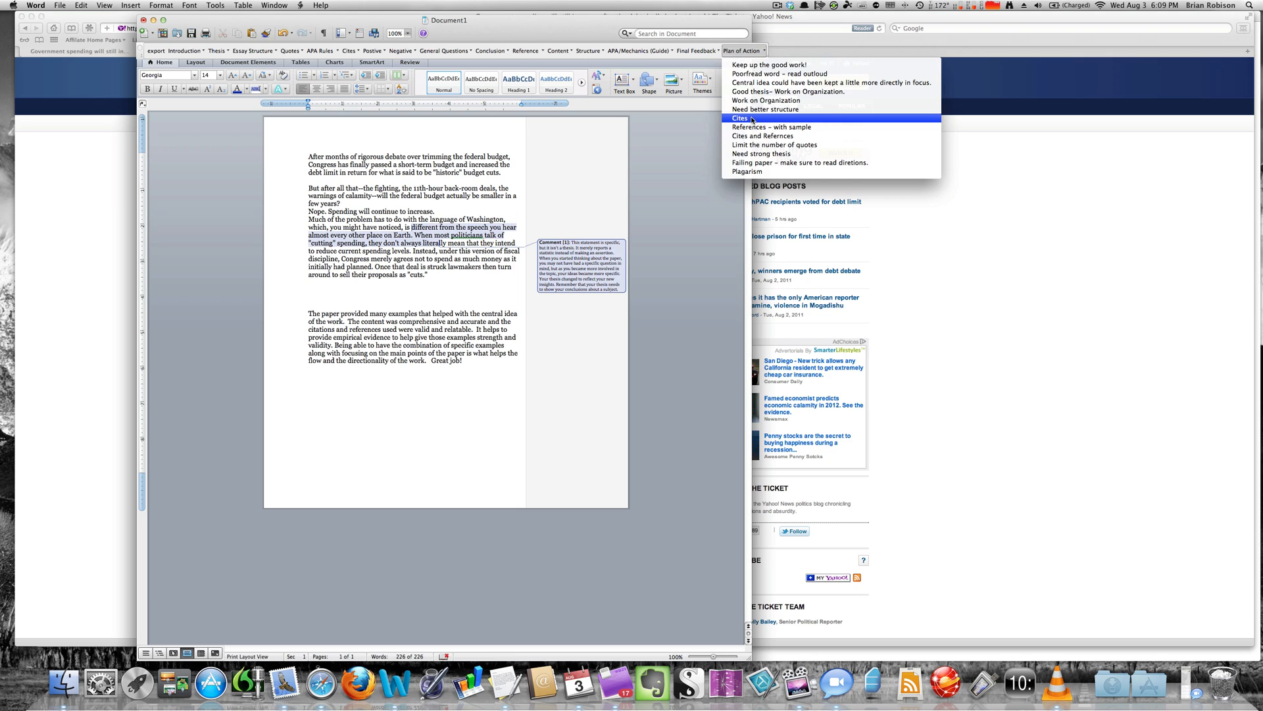
{"action": "left_click", "coordinate": [740, 118]}
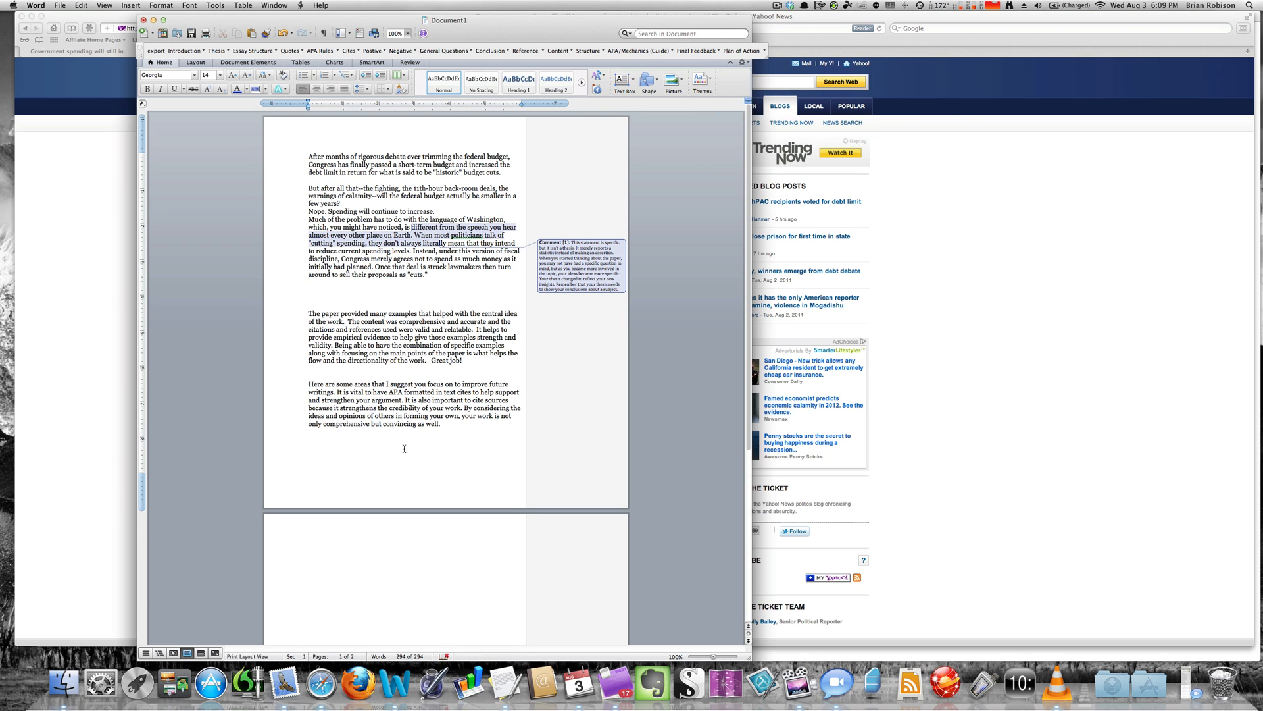
{"action": "scroll", "scroll_direction": "down", "scroll_amount": 3}
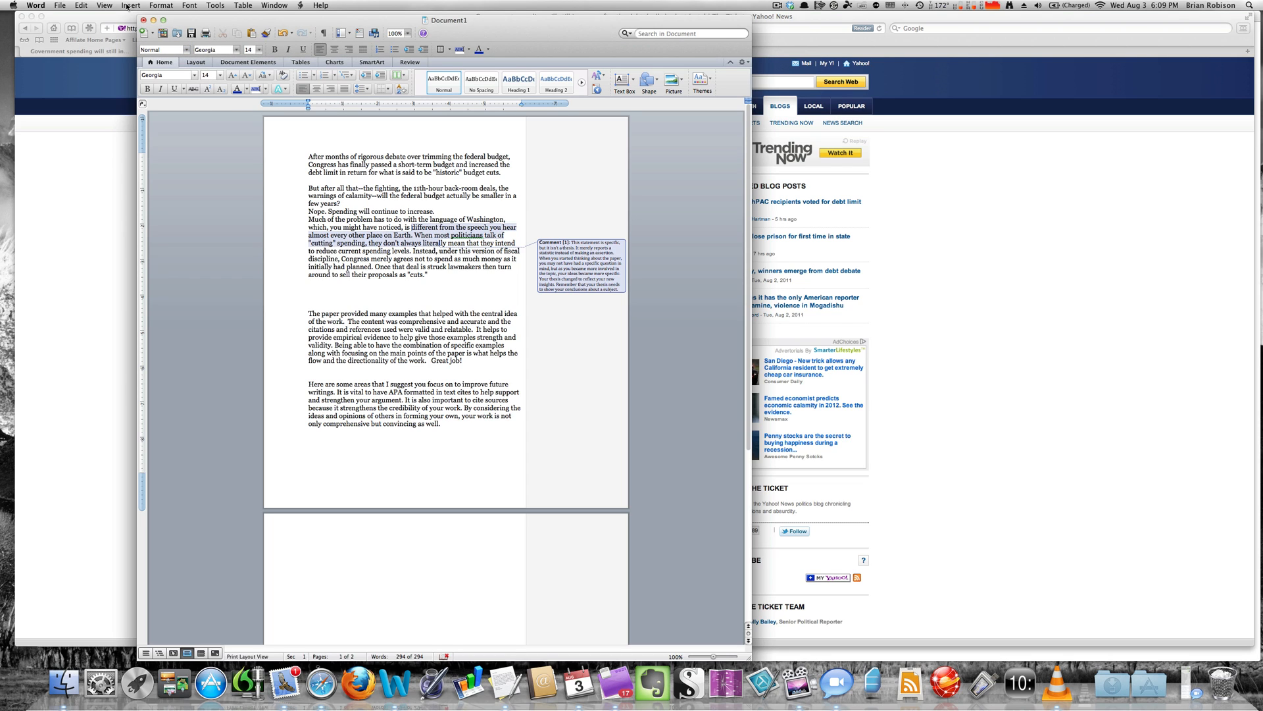
Step: Replace the feedback's closing sentences with 'Good Start – has potential', then close Document1
{"action": "left_click", "coordinate": [99, 5]}
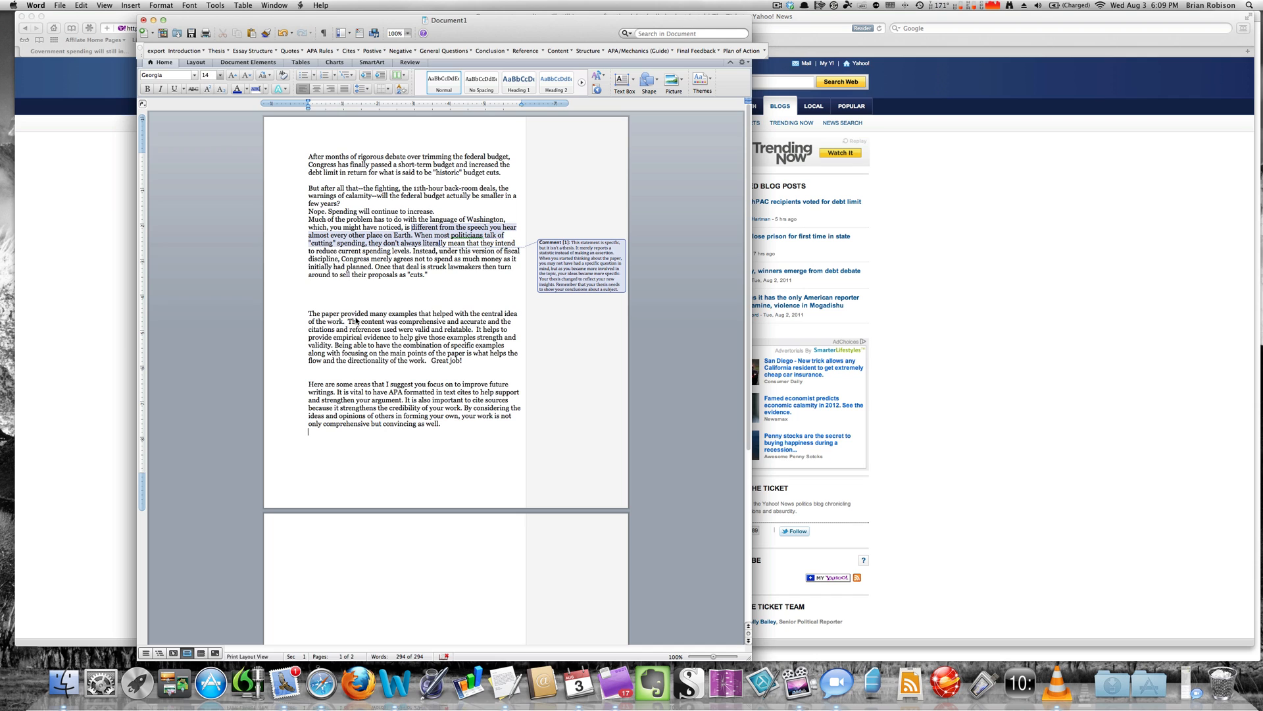
{"action": "left_click_drag", "start_coordinate": [433, 337], "coordinate": [463, 360]}
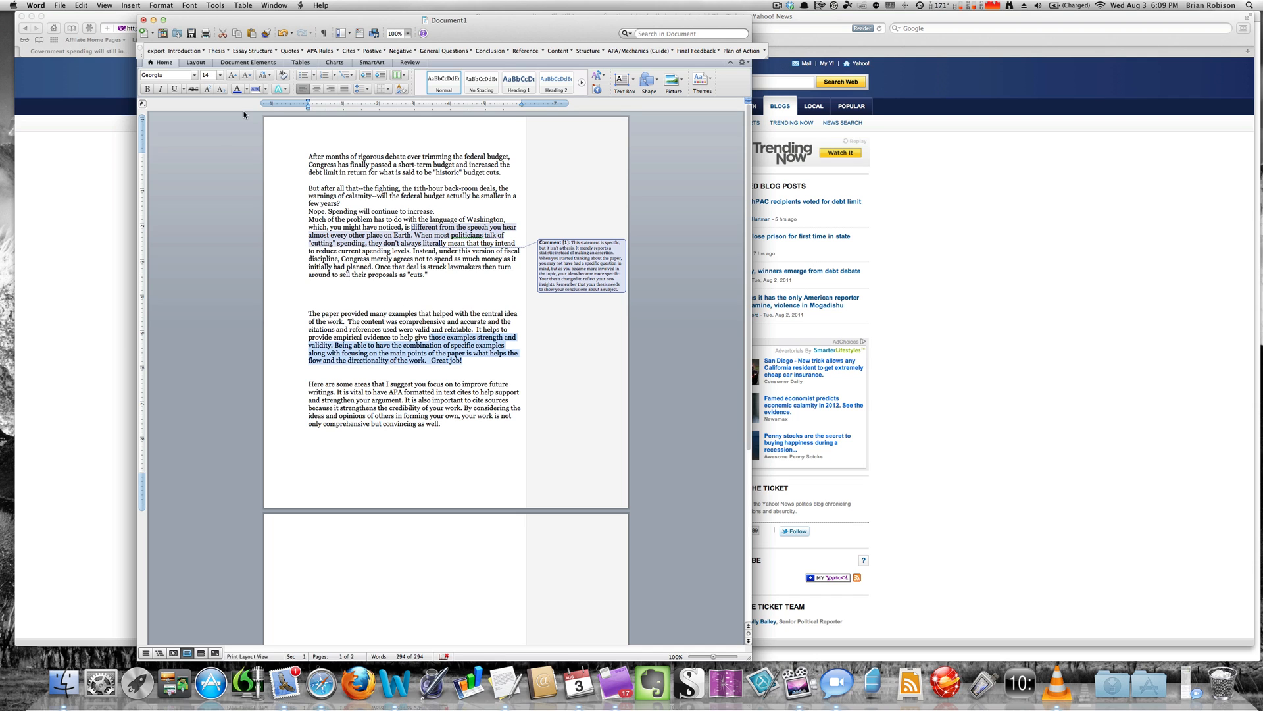
{"action": "left_click", "coordinate": [219, 51]}
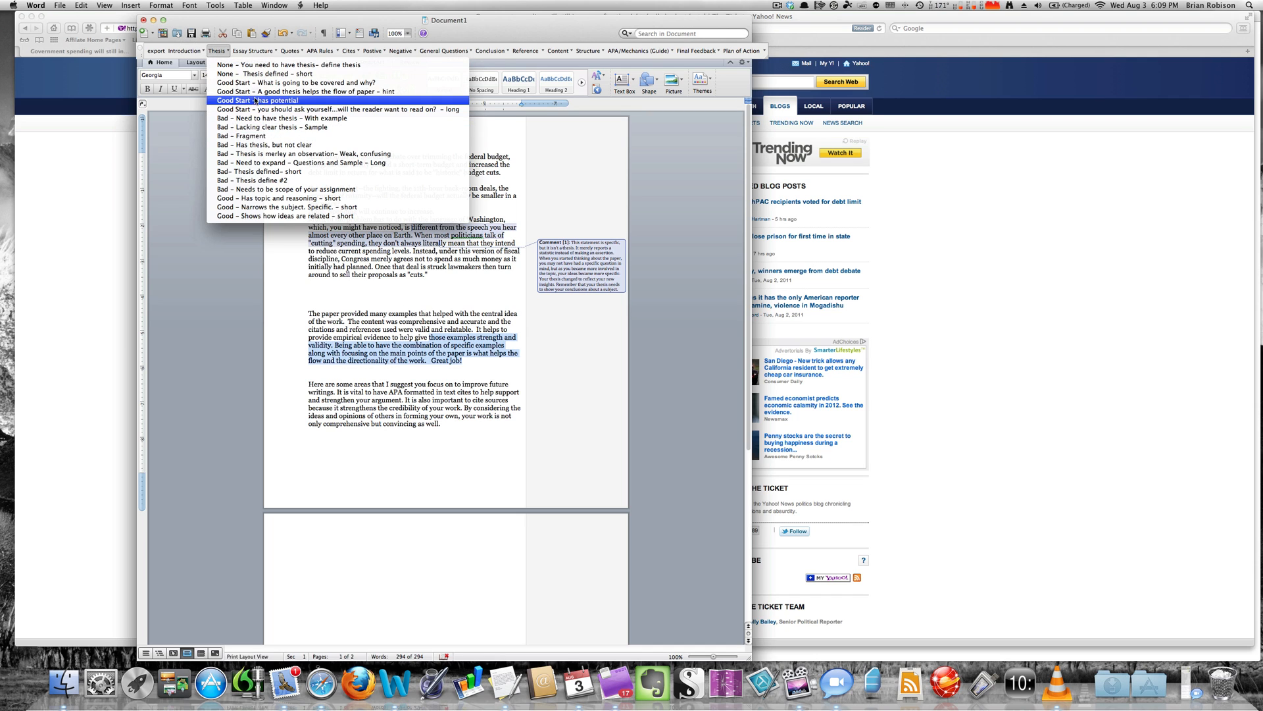
{"action": "left_click", "coordinate": [261, 100]}
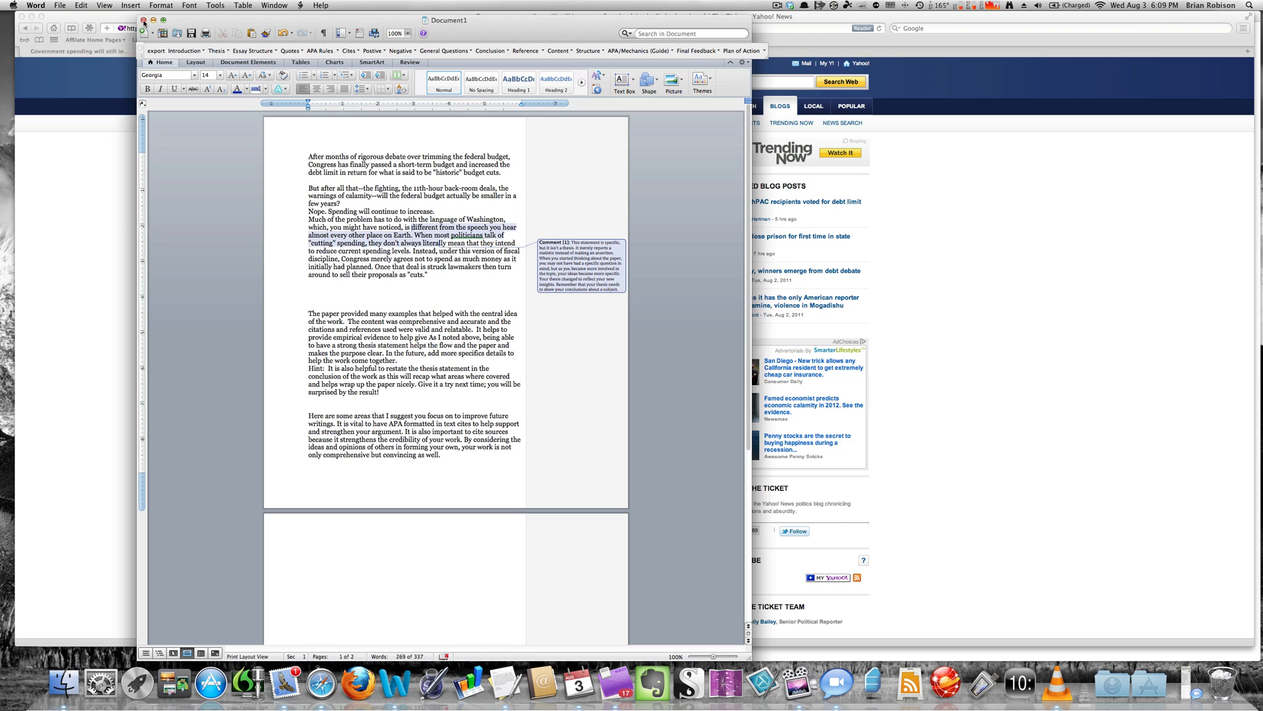
{"action": "left_click", "coordinate": [143, 22]}
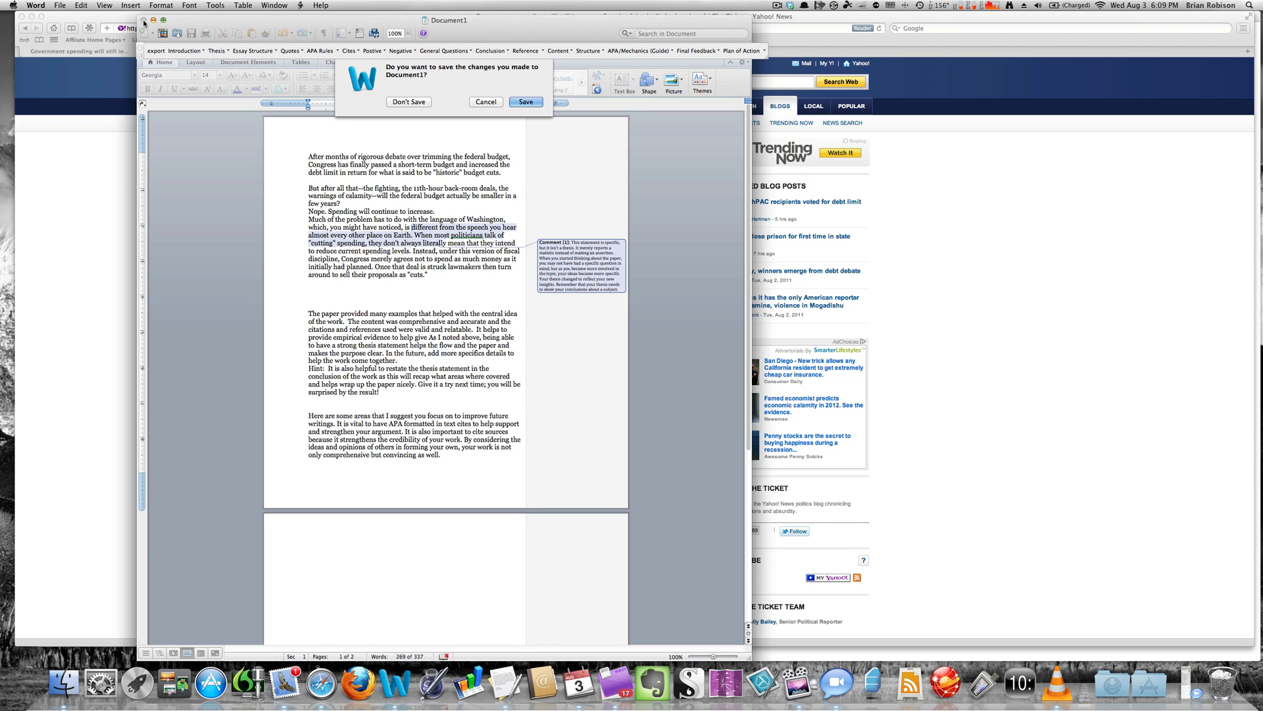